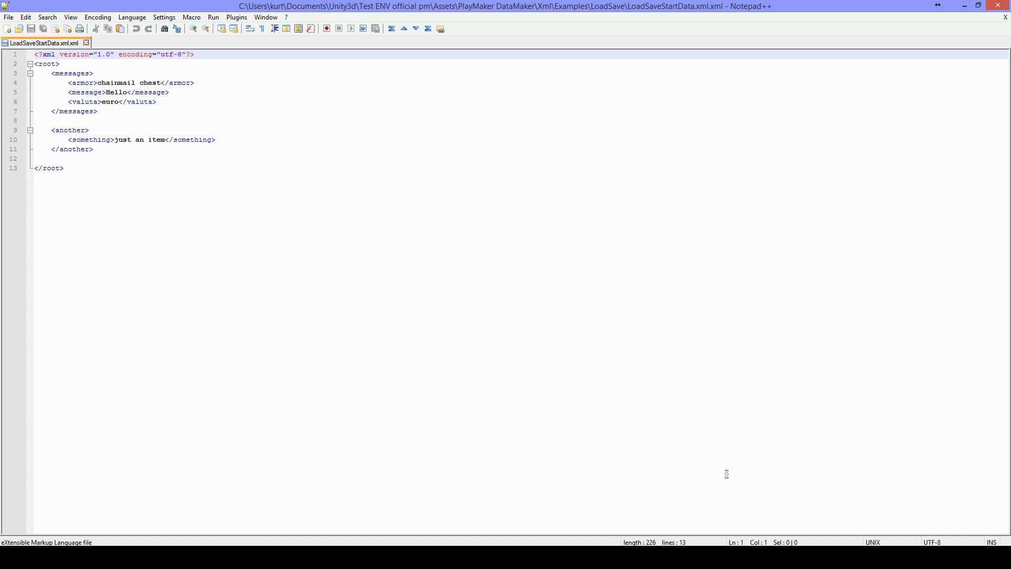
# - Select all of the LoadSaveStartData.xml text in Notepad++ to review it
pyautogui.press('ctrl+a')
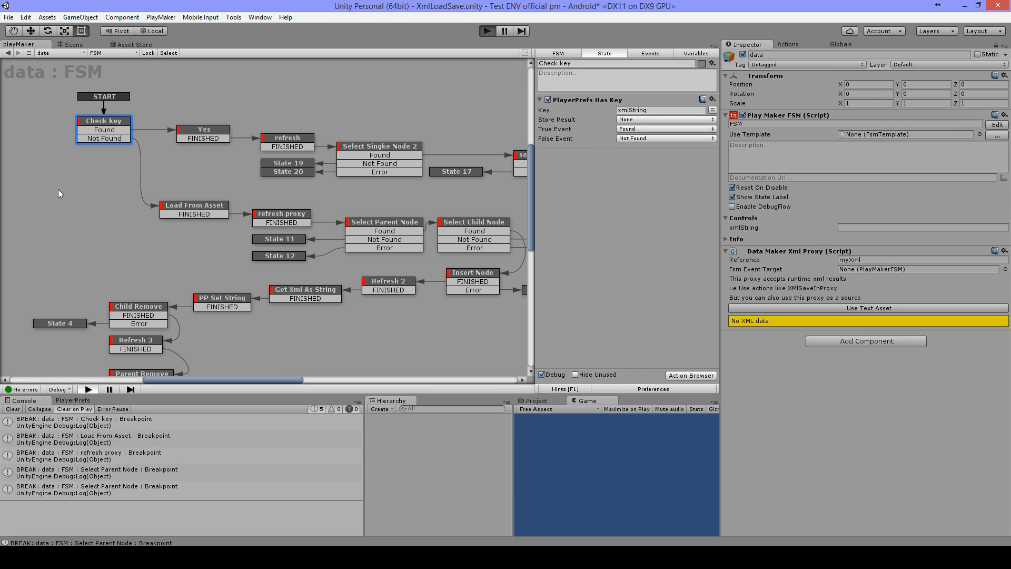
# - Start play mode and step the data FSM past Check key and Load From Asset to refresh proxy
pyautogui.click(487, 31)
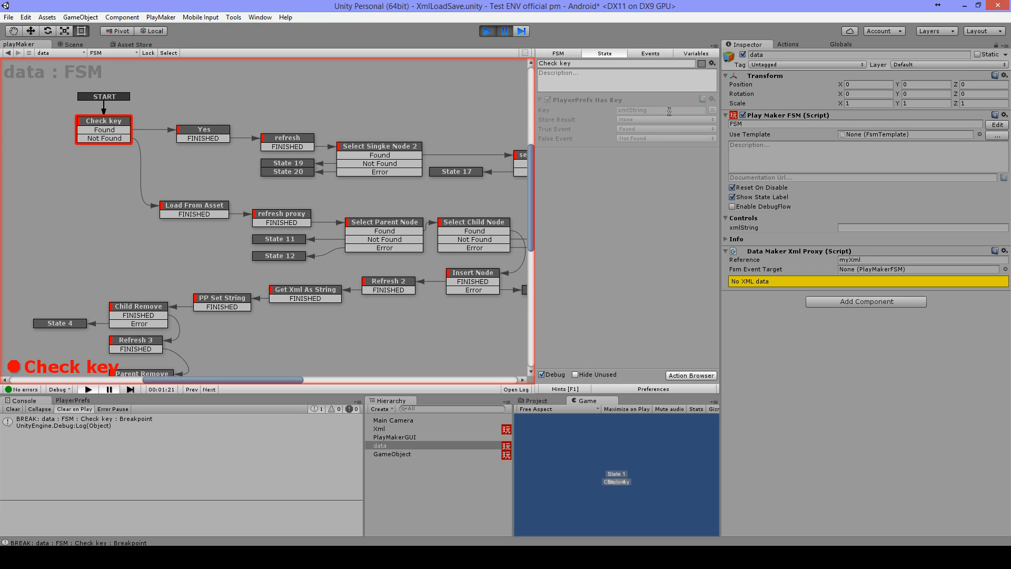
pyautogui.moveTo(667, 132)
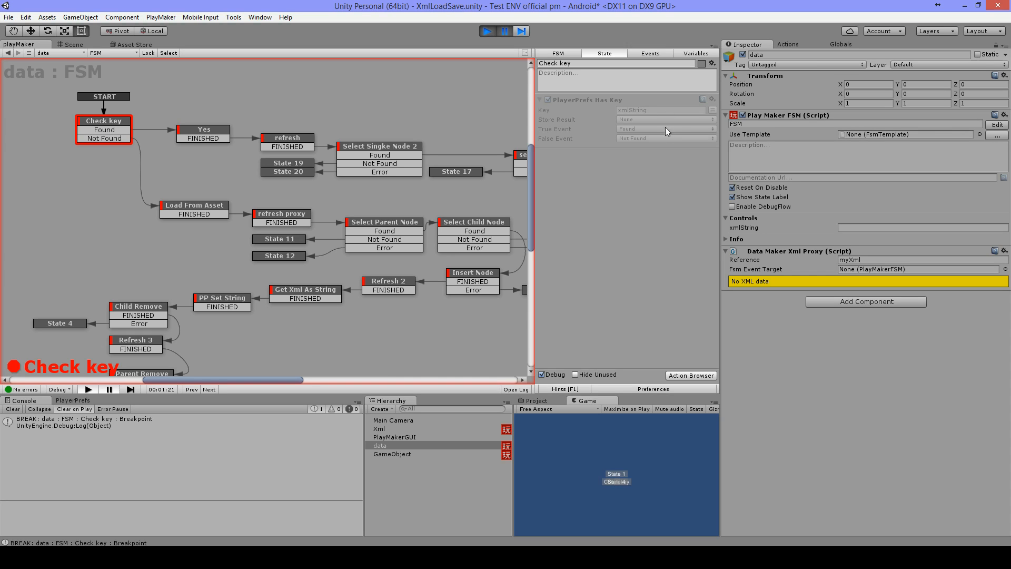
pyautogui.moveTo(648, 141)
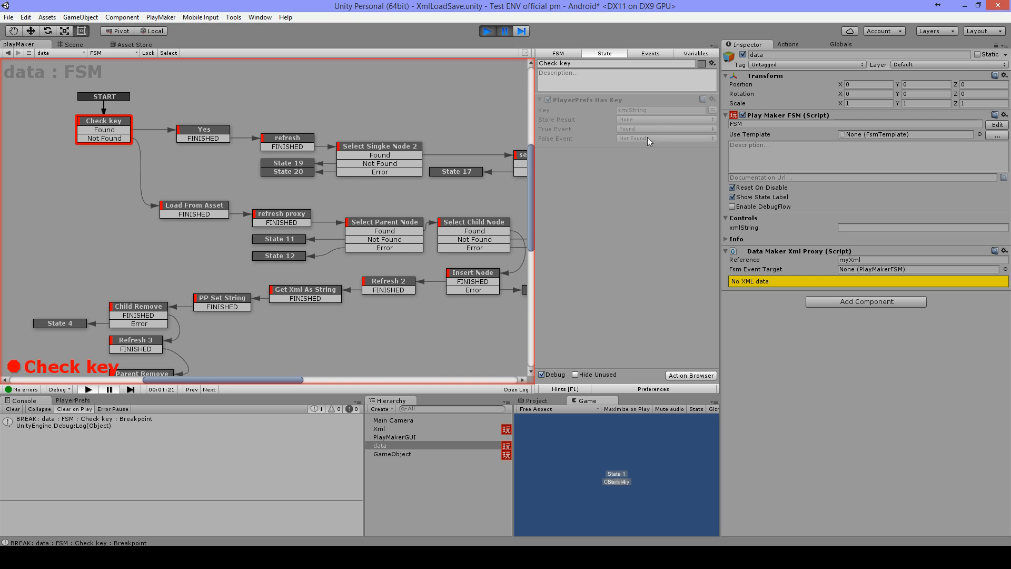
pyautogui.moveTo(165, 173)
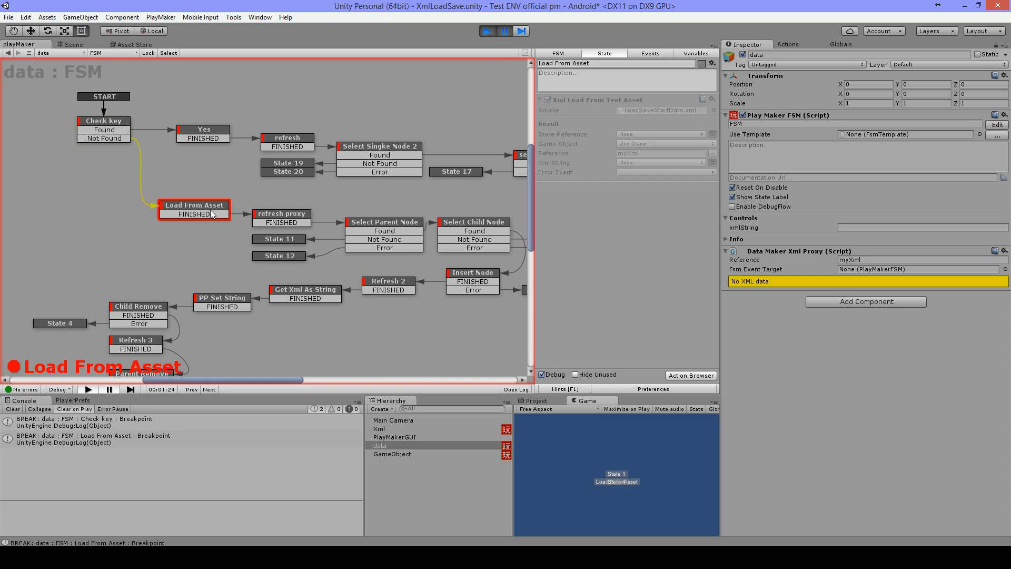
pyautogui.moveTo(609, 111)
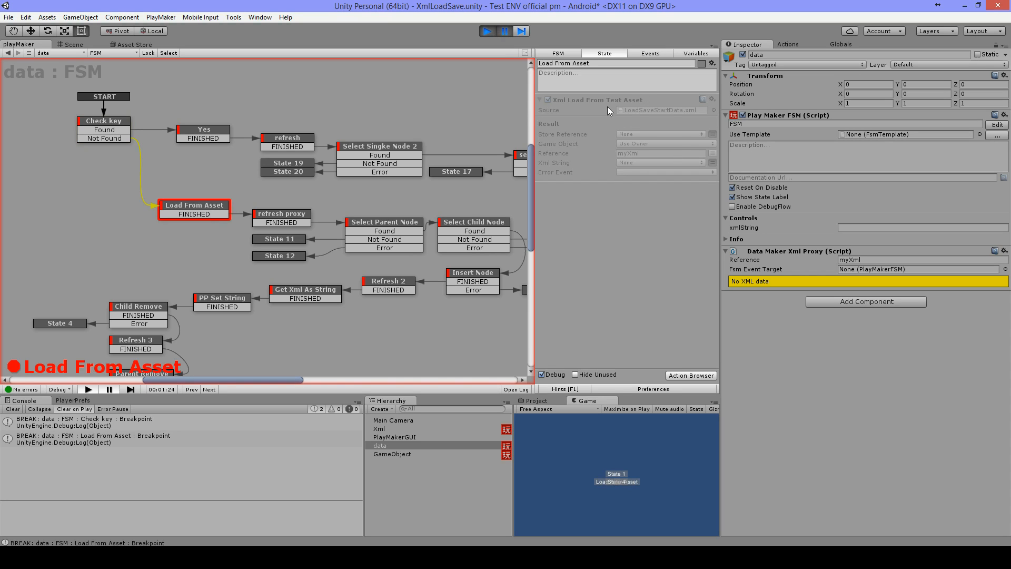
pyautogui.moveTo(649, 106)
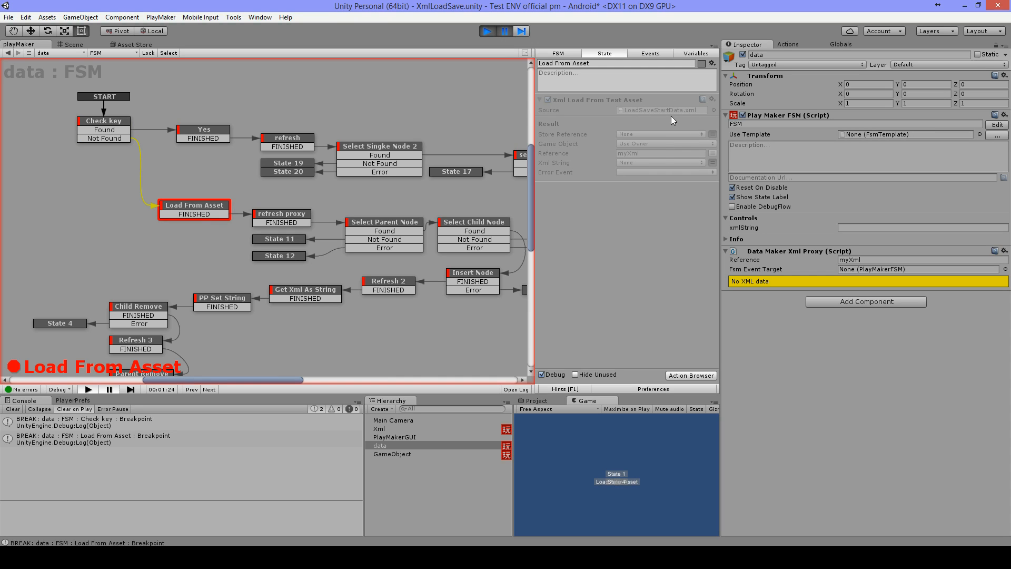
pyautogui.moveTo(913, 287)
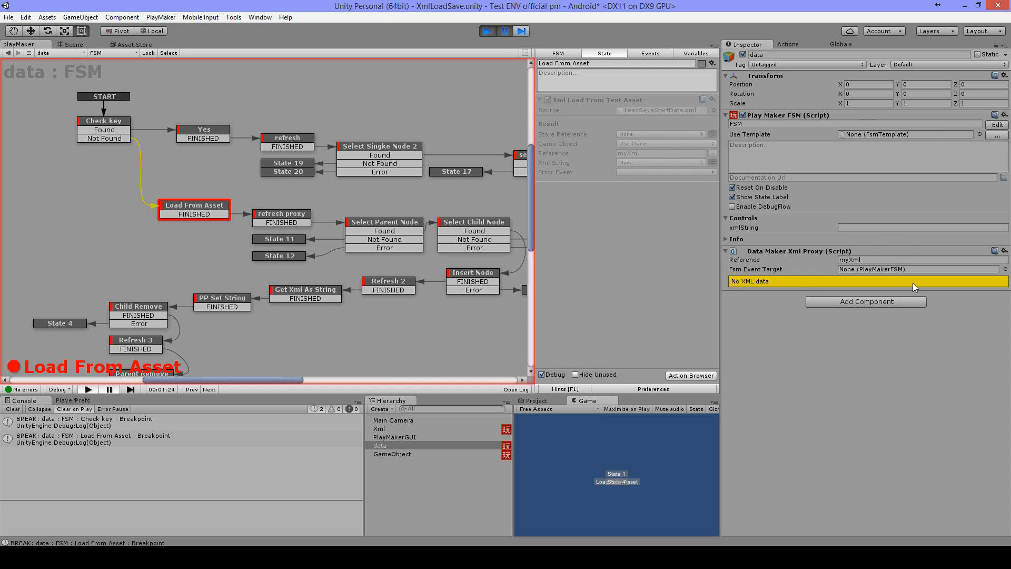
pyautogui.moveTo(882, 255)
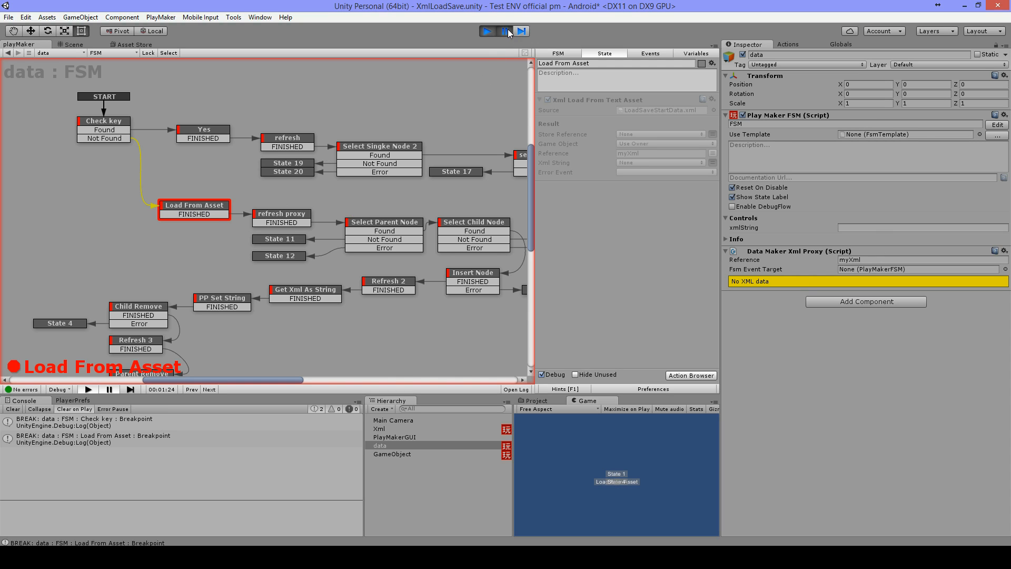
pyautogui.click(503, 31)
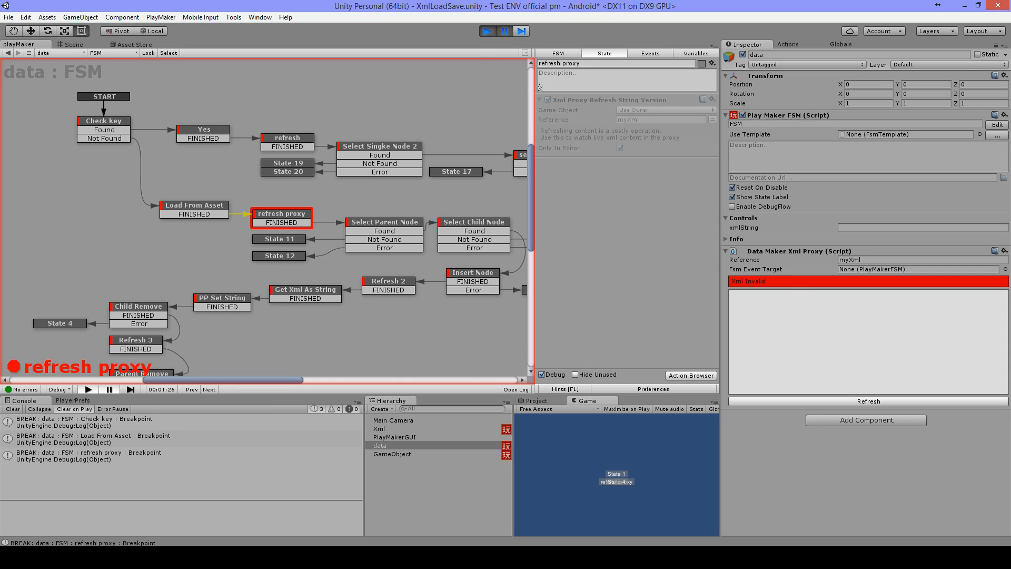
pyautogui.moveTo(688, 255)
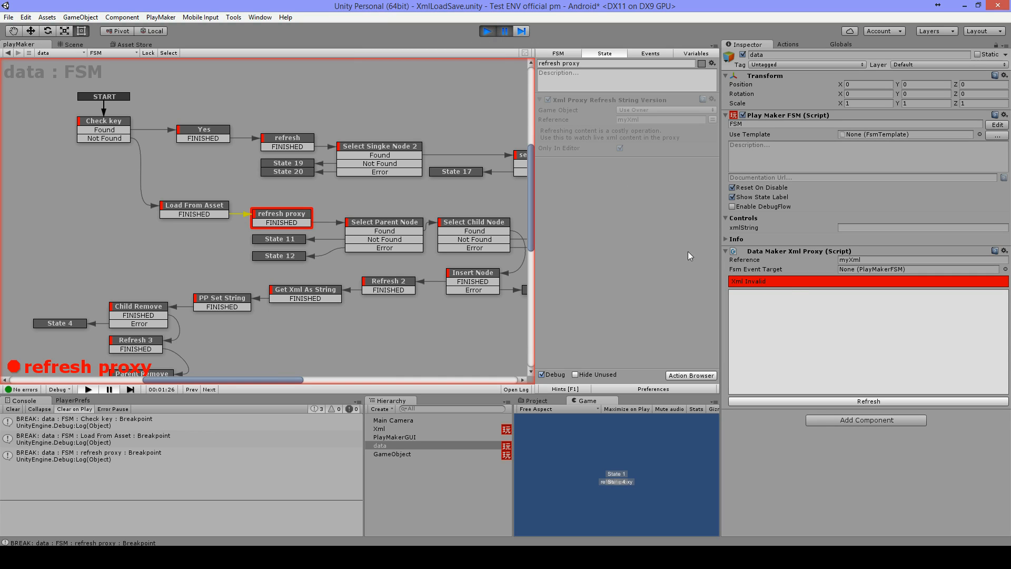
pyautogui.moveTo(371, 298)
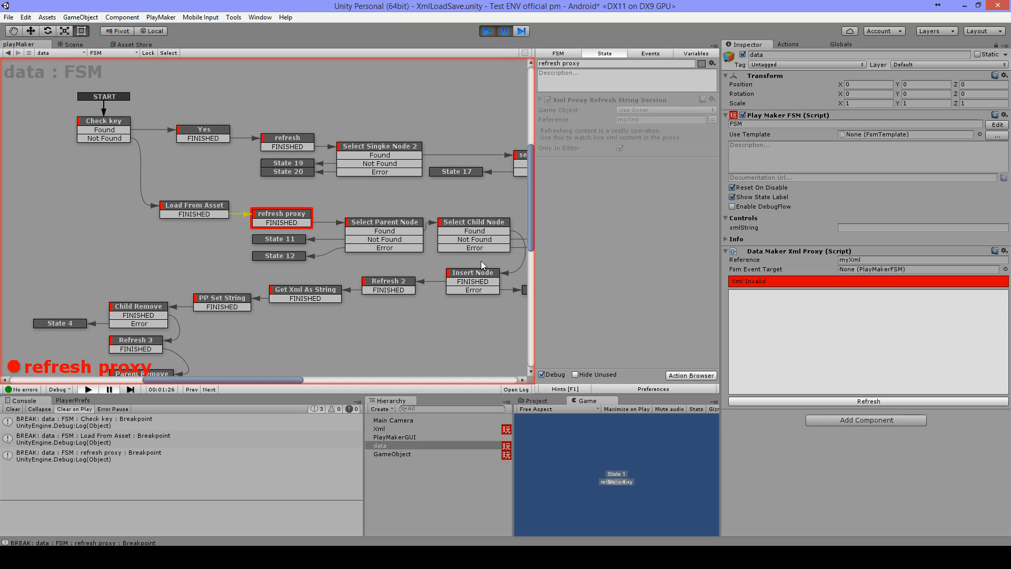
pyautogui.moveTo(481, 268)
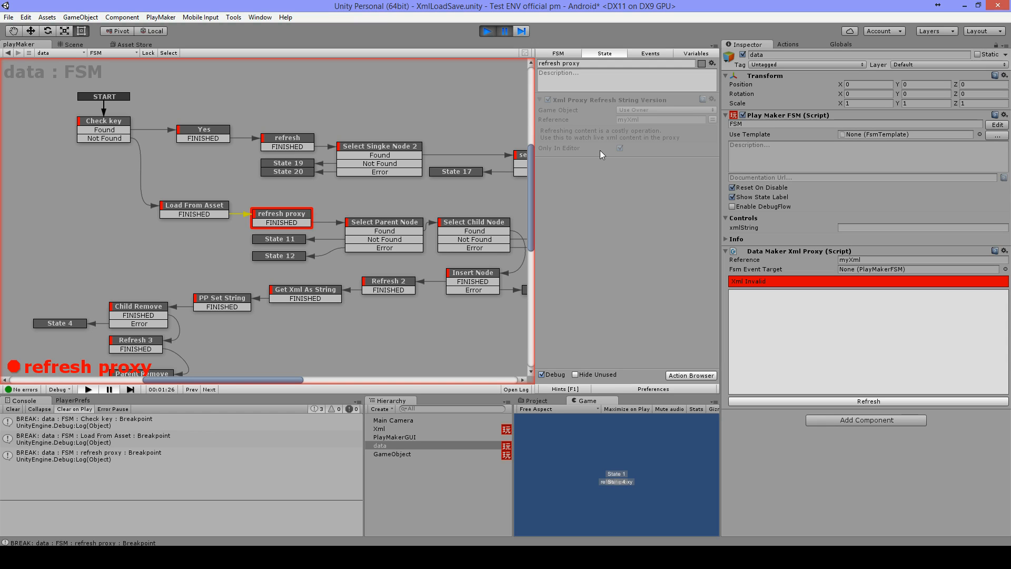
pyautogui.moveTo(812, 333)
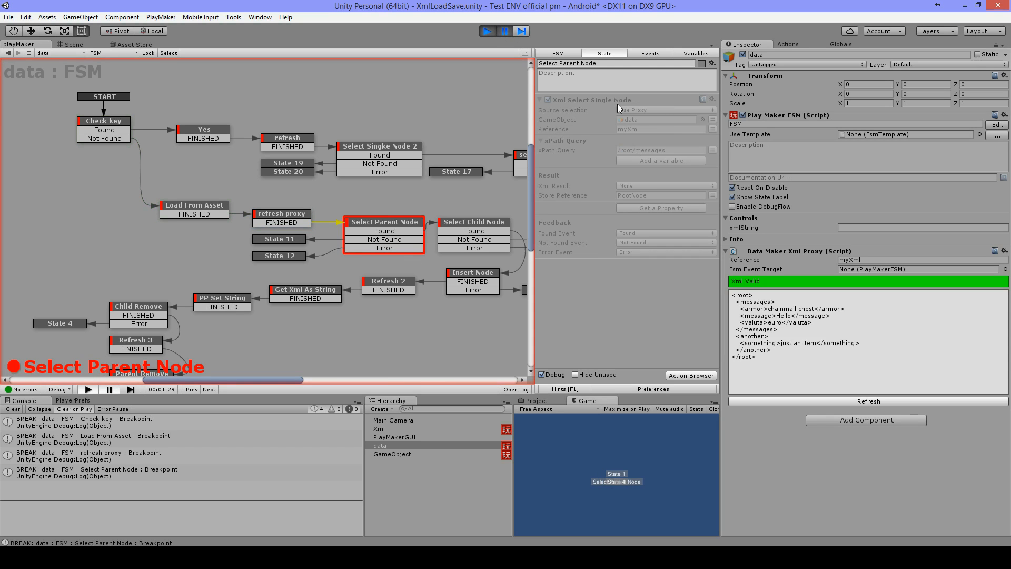
pyautogui.moveTo(629, 106)
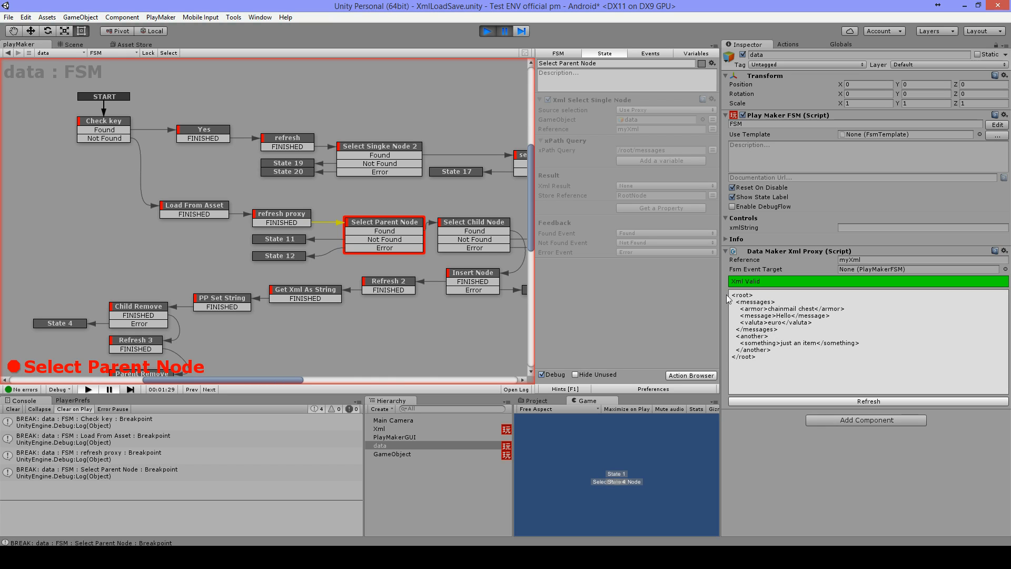
pyautogui.moveTo(681, 175)
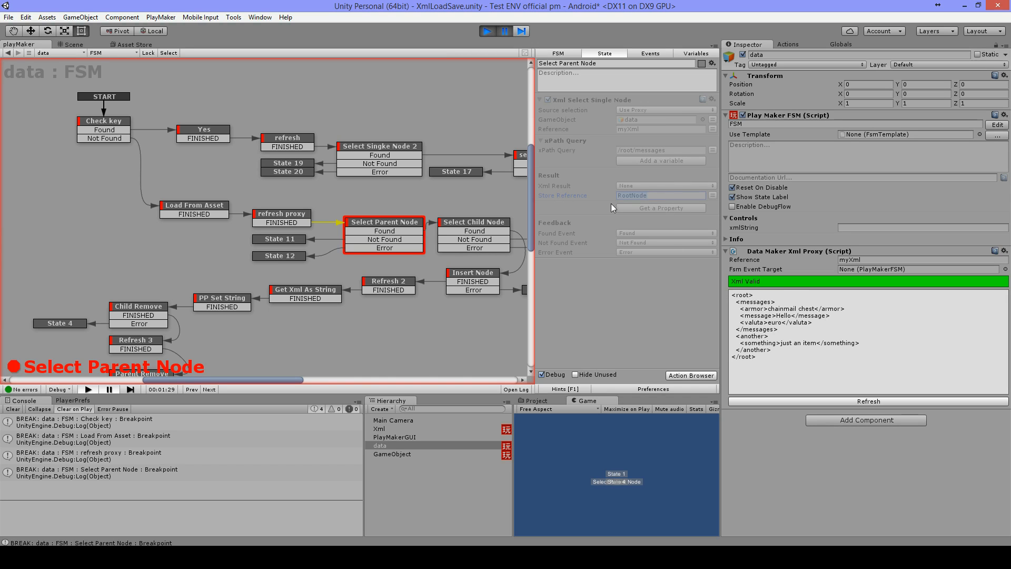
pyautogui.moveTo(821, 306)
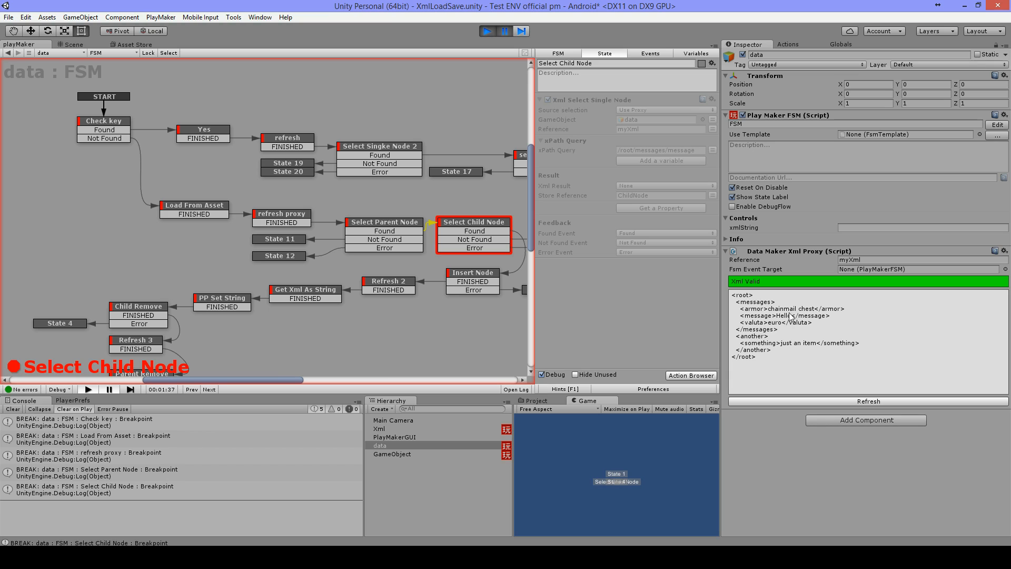
pyautogui.moveTo(815, 325)
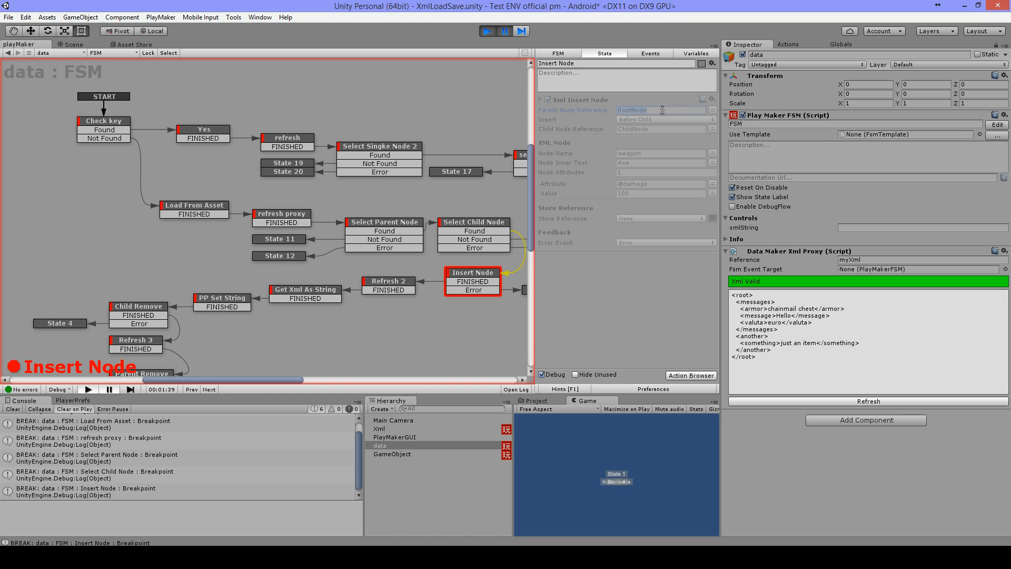
pyautogui.moveTo(661, 140)
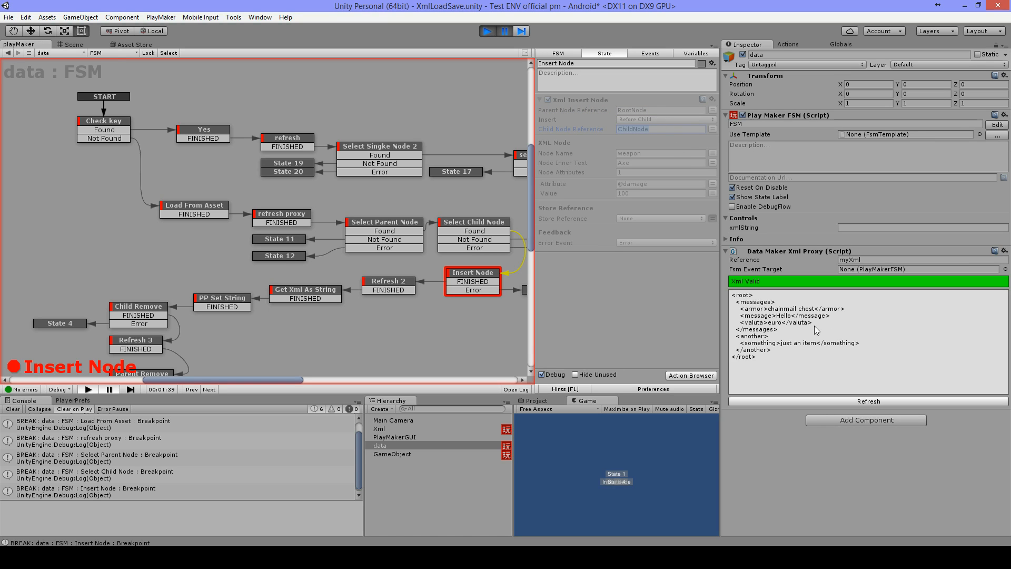
pyautogui.moveTo(794, 321)
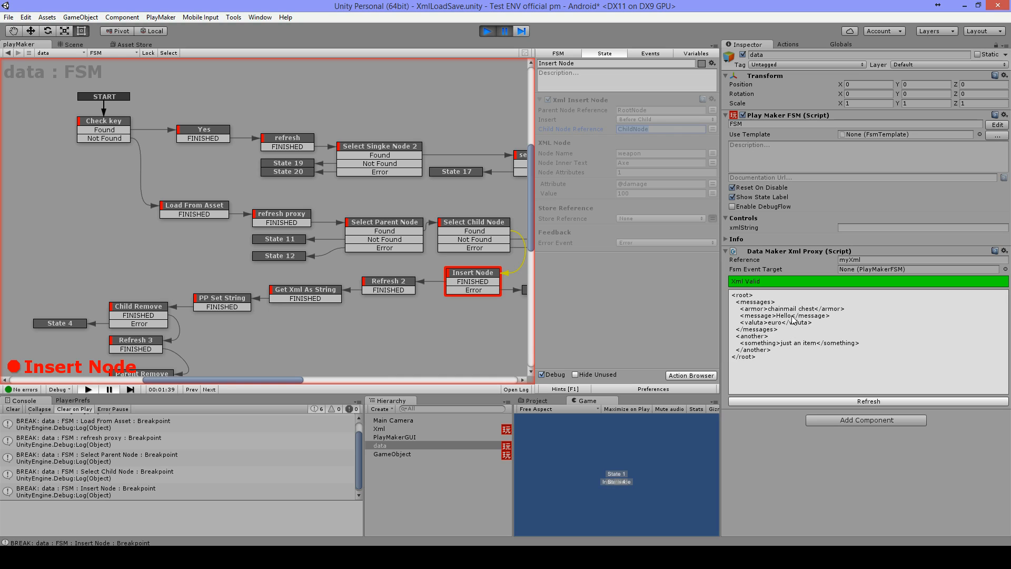
pyautogui.moveTo(780, 321)
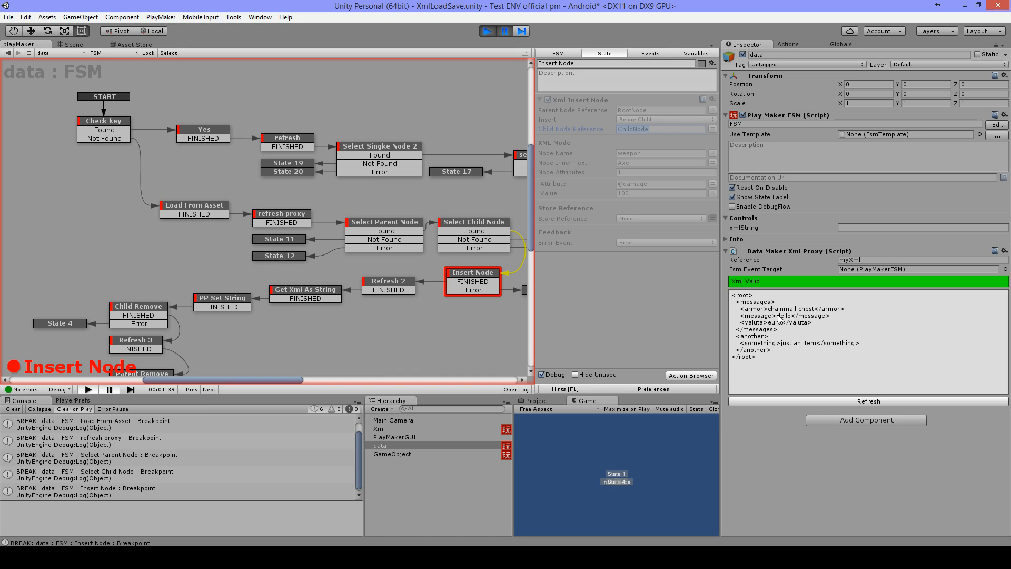
pyautogui.moveTo(658, 126)
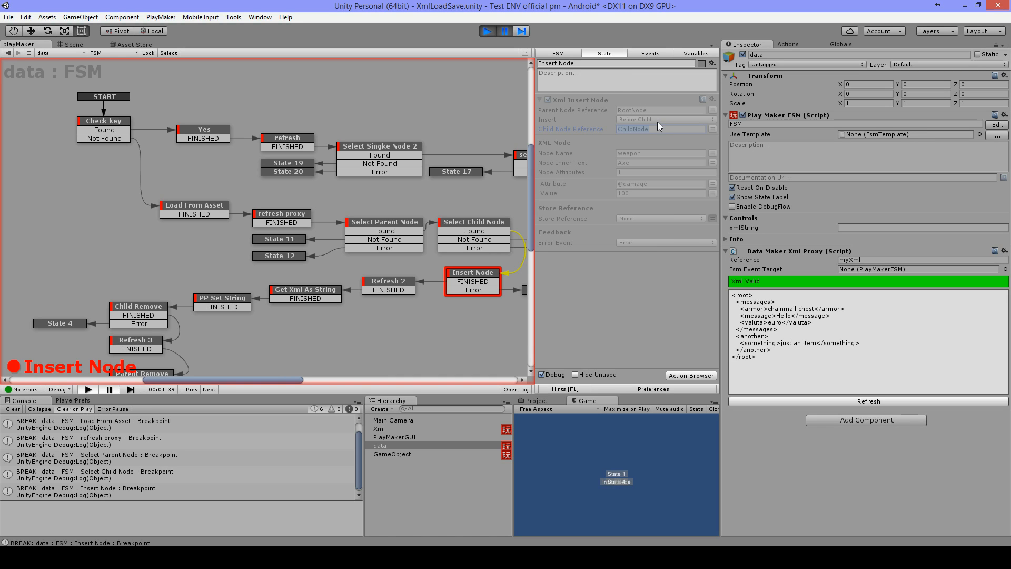
pyautogui.click(664, 120)
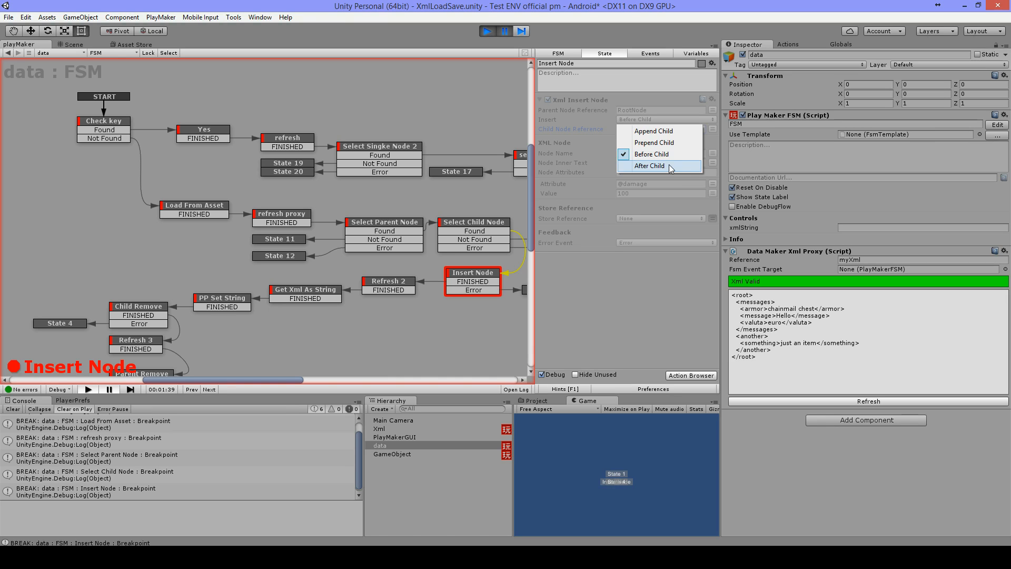
pyautogui.moveTo(658, 142)
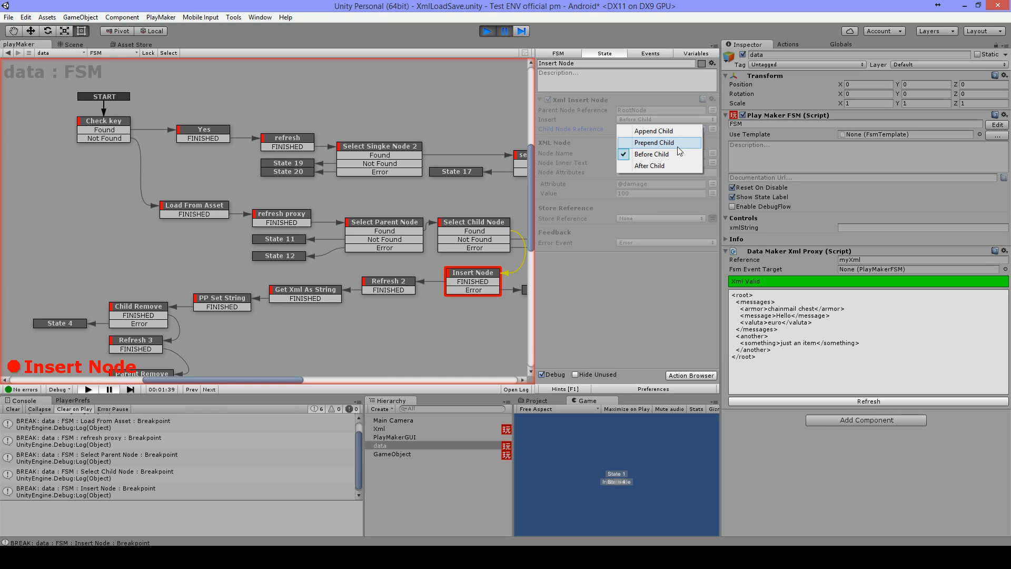
pyautogui.moveTo(653, 131)
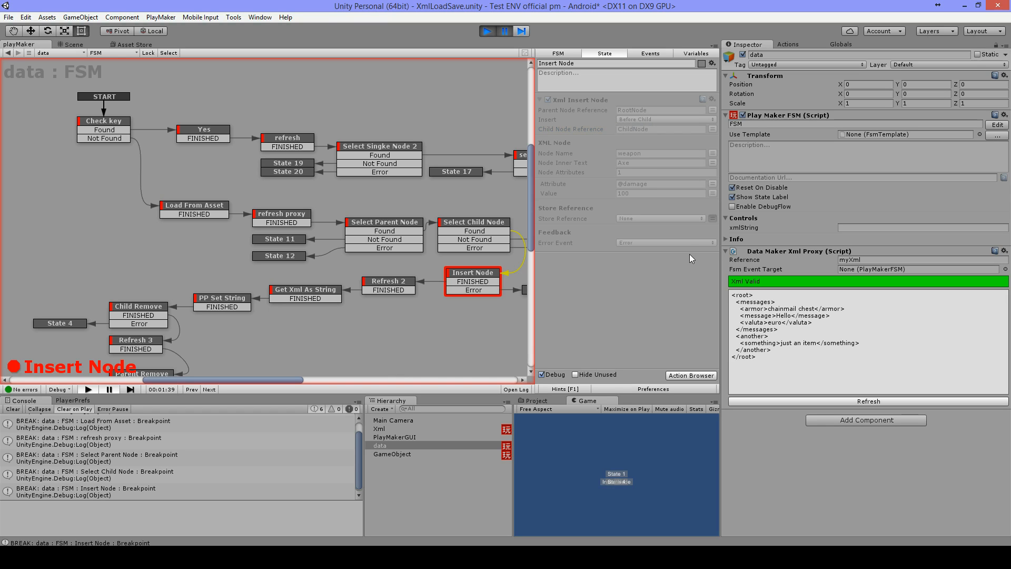
pyautogui.click(659, 153)
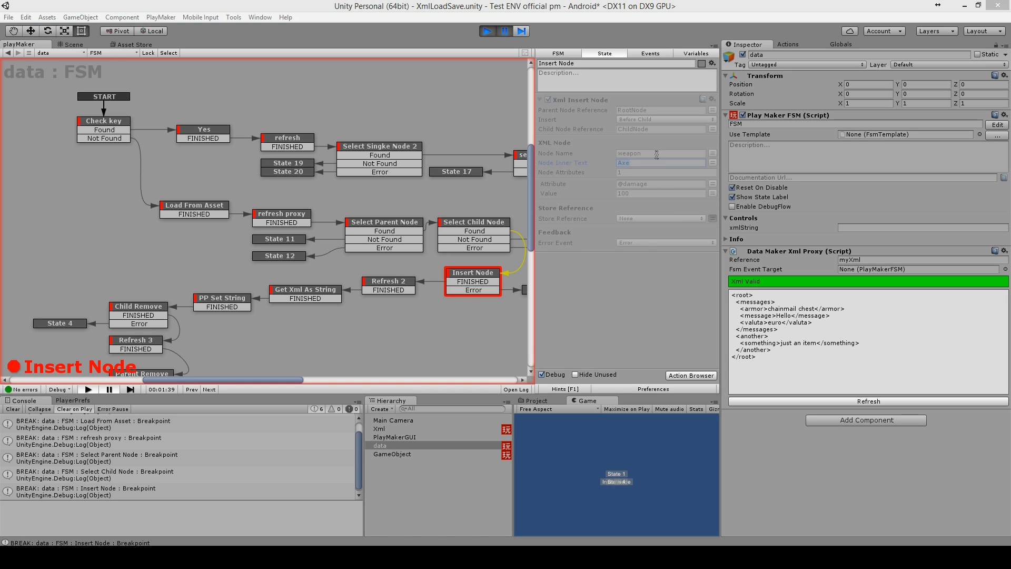
pyautogui.moveTo(671, 316)
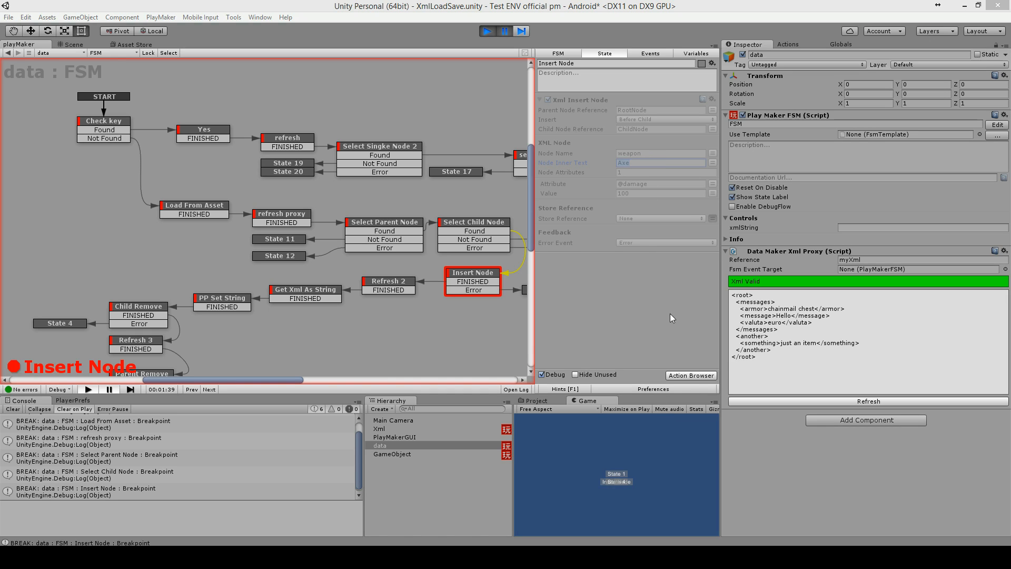
pyautogui.moveTo(700, 230)
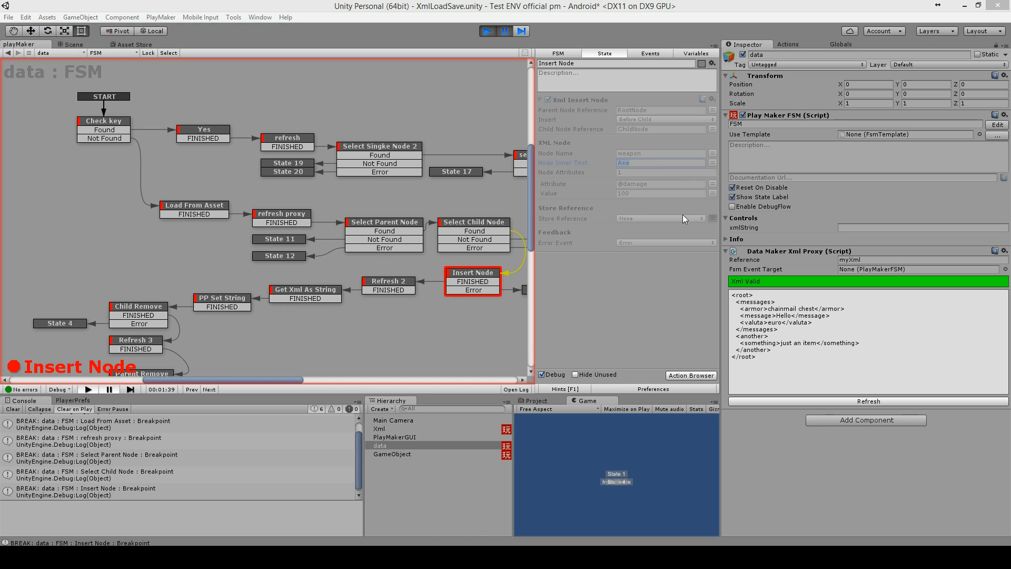
pyautogui.moveTo(653, 209)
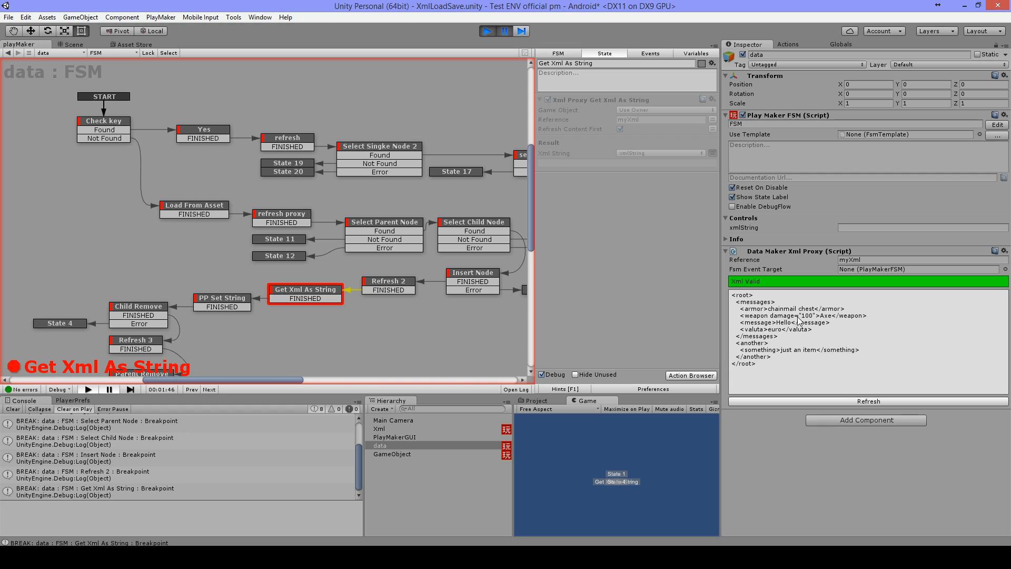
pyautogui.moveTo(832, 324)
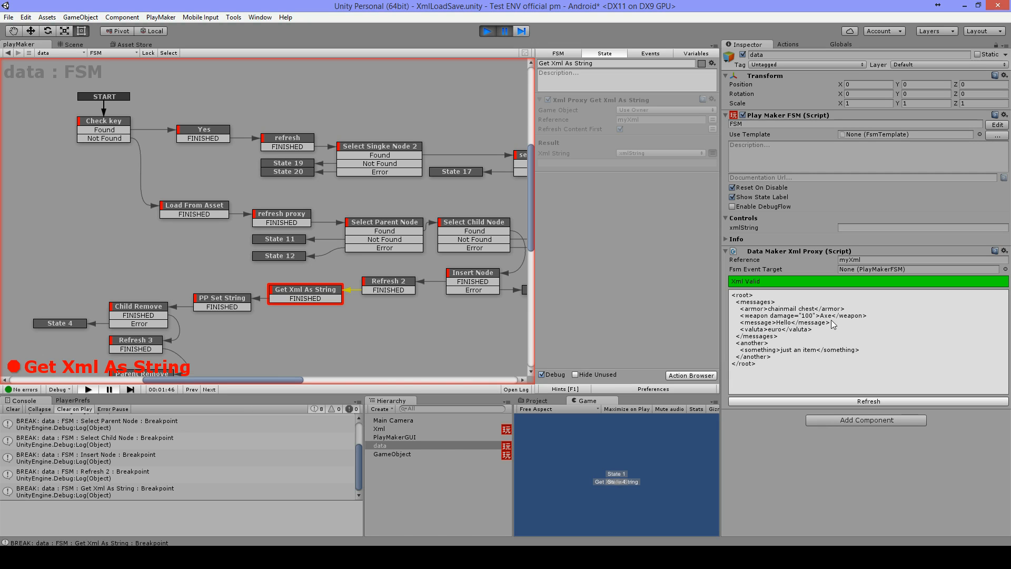
pyautogui.moveTo(833, 324)
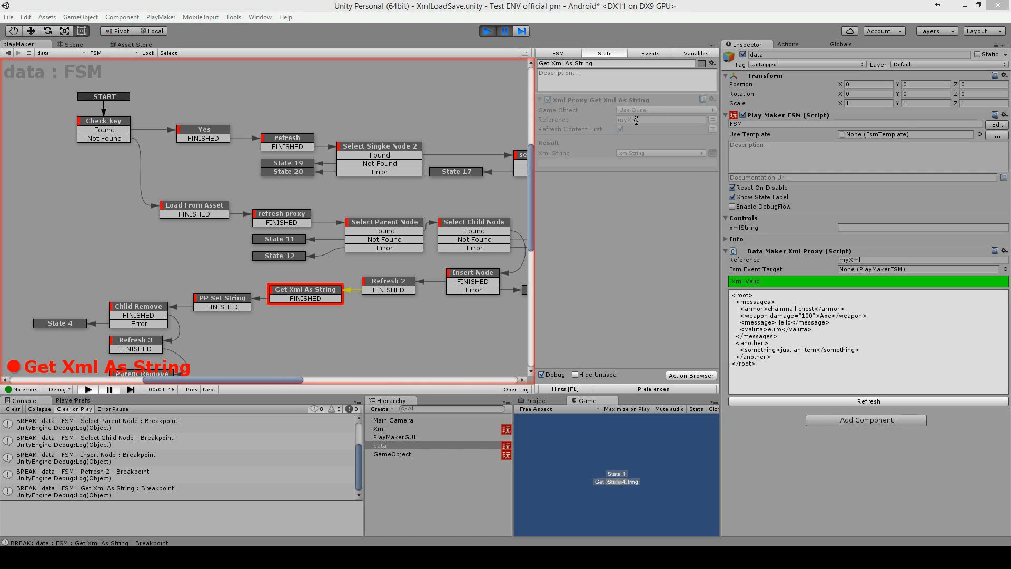
pyautogui.moveTo(597, 105)
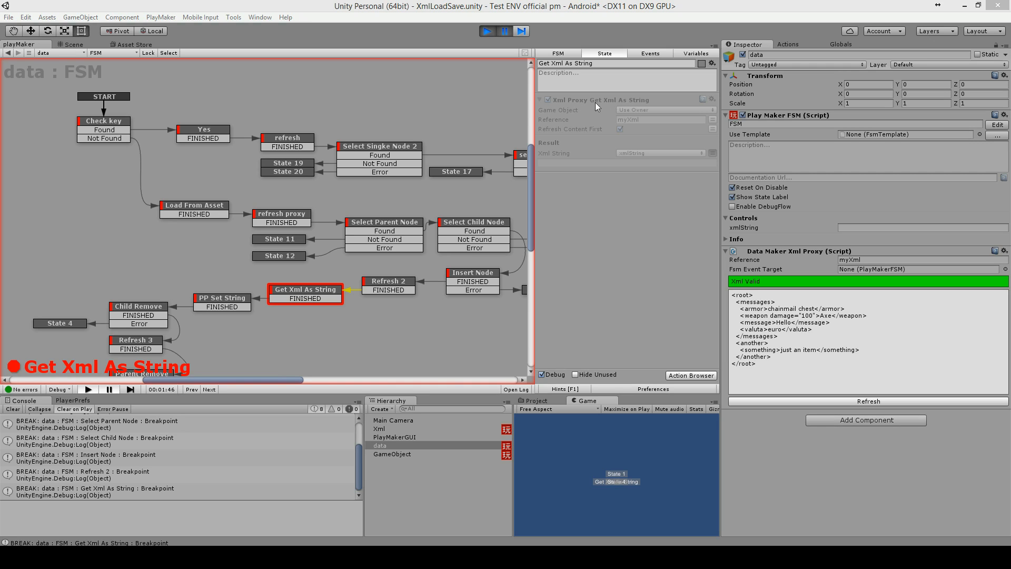
pyautogui.moveTo(640, 107)
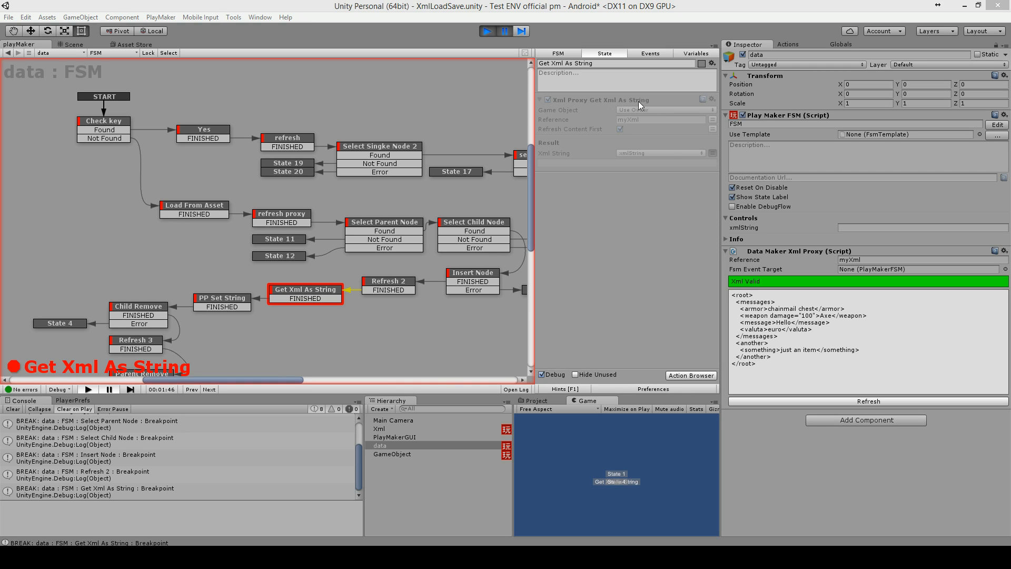
pyautogui.moveTo(658, 264)
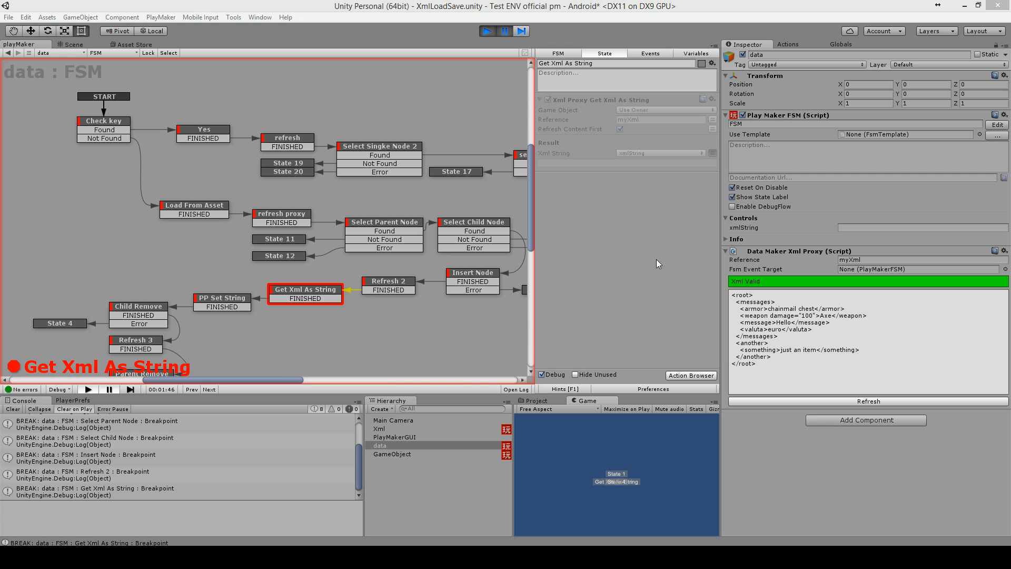
pyautogui.moveTo(640, 182)
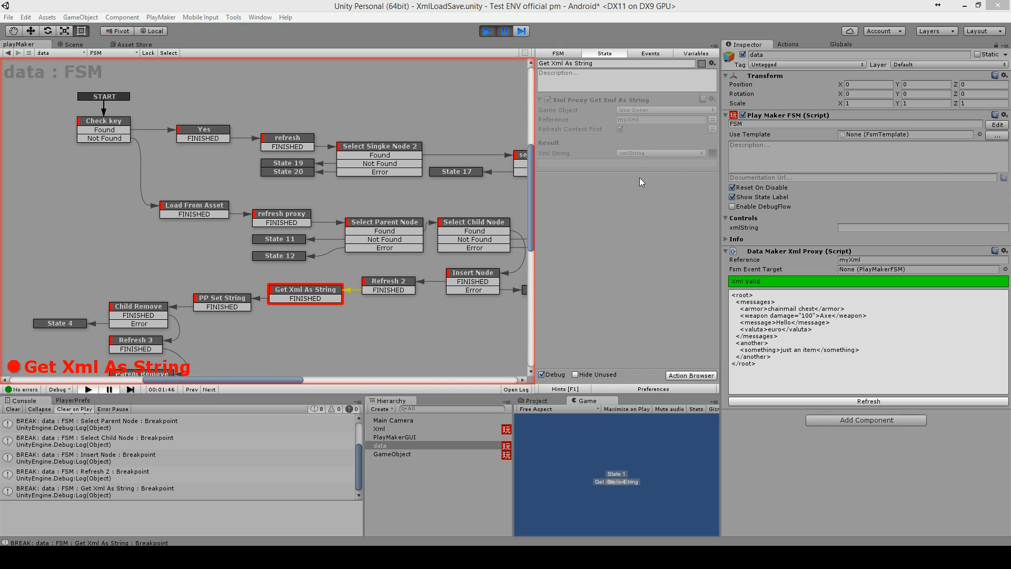
pyautogui.moveTo(715, 316)
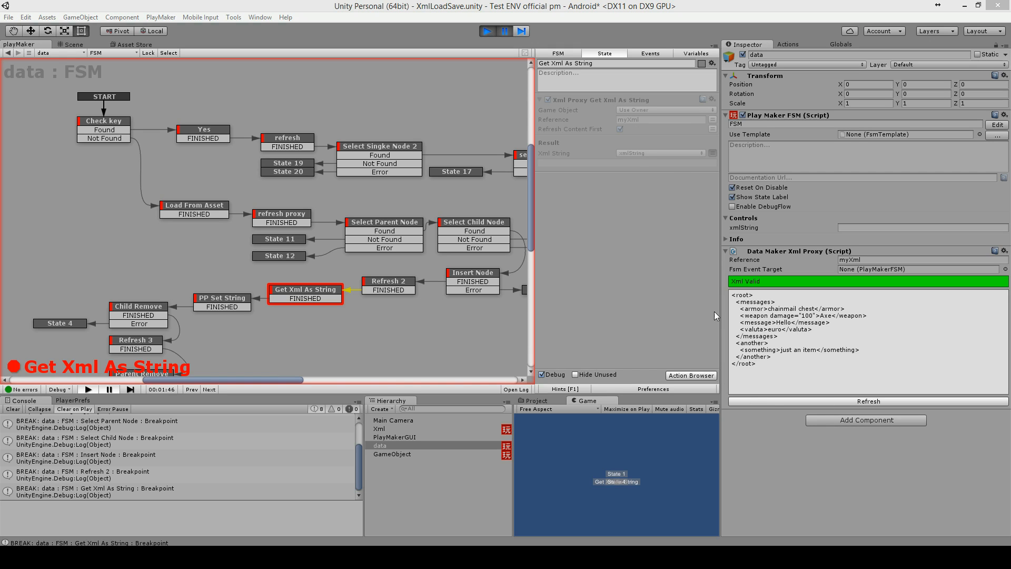
pyautogui.moveTo(686, 238)
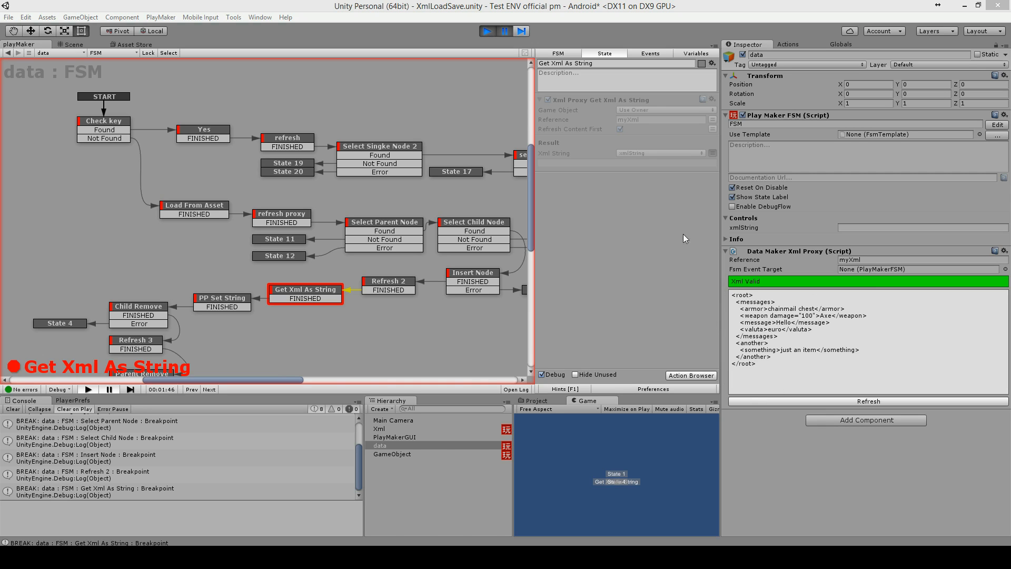
pyautogui.moveTo(652, 161)
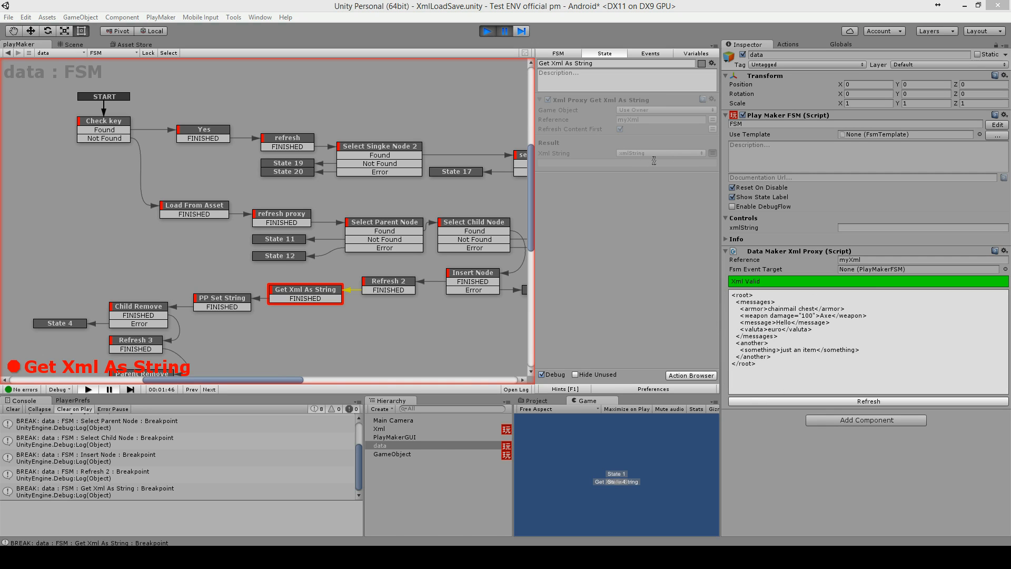
pyautogui.moveTo(451, 109)
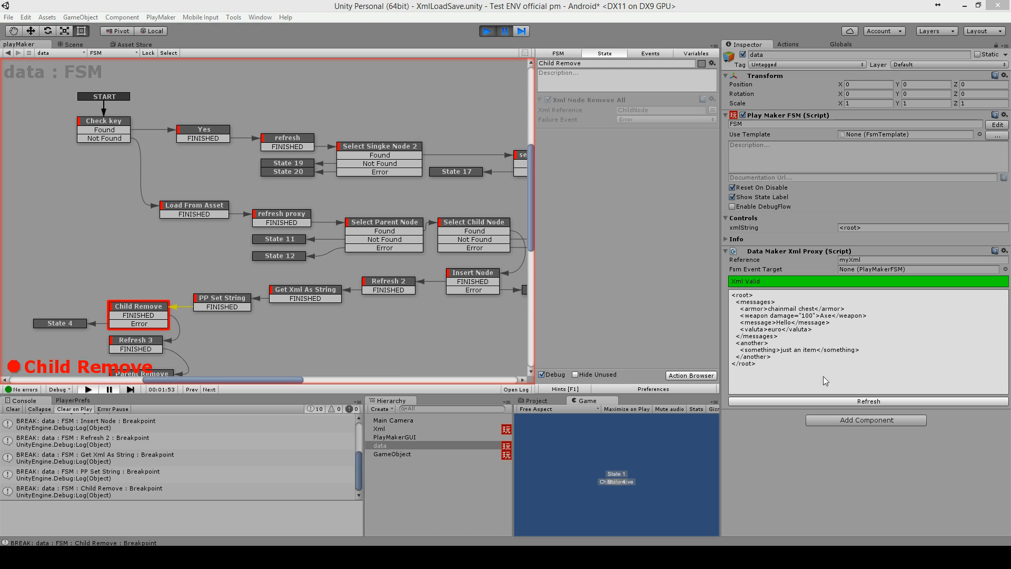
pyautogui.moveTo(631, 189)
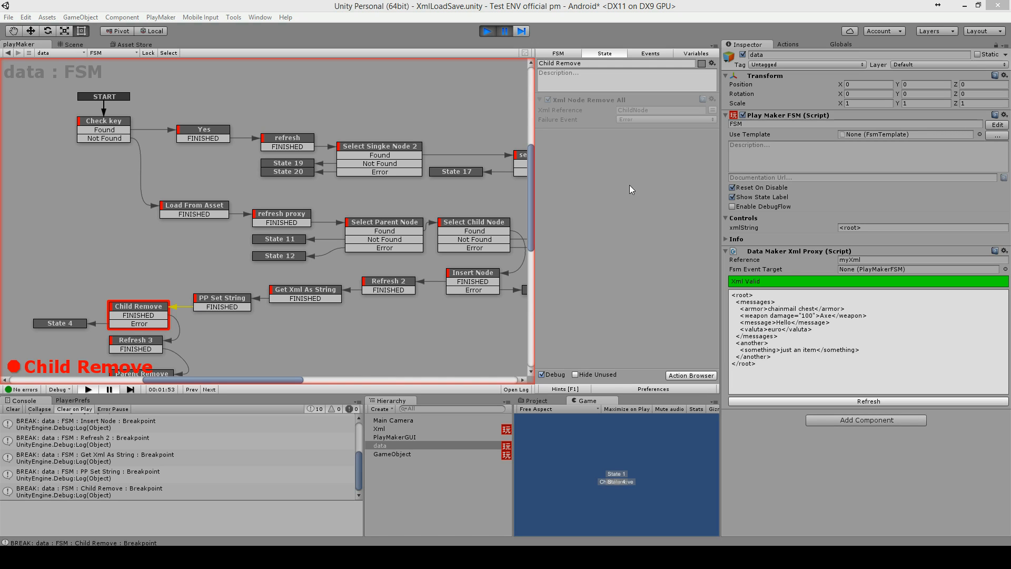
pyautogui.moveTo(807, 352)
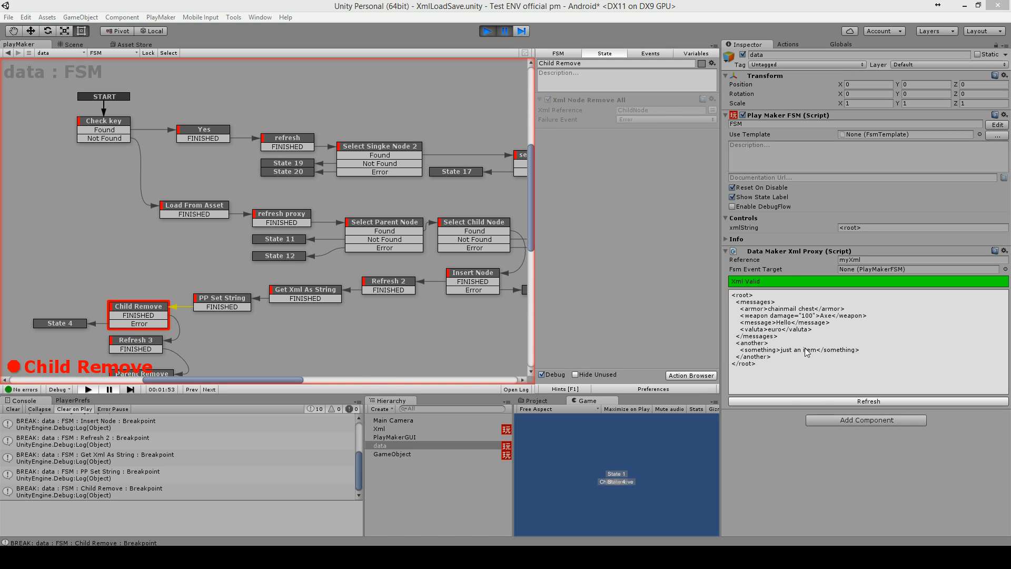
pyautogui.moveTo(819, 323)
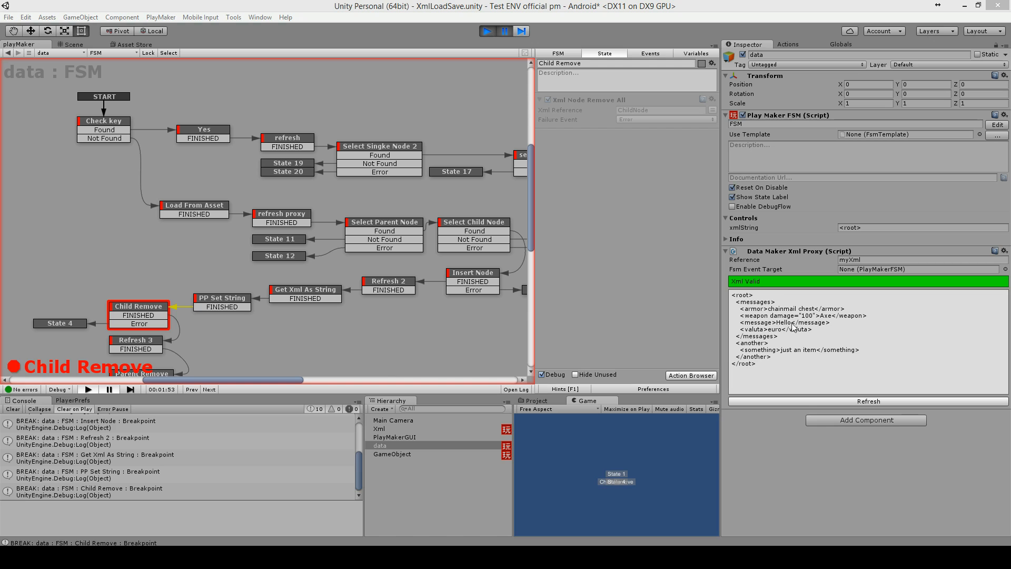
pyautogui.moveTo(793, 326)
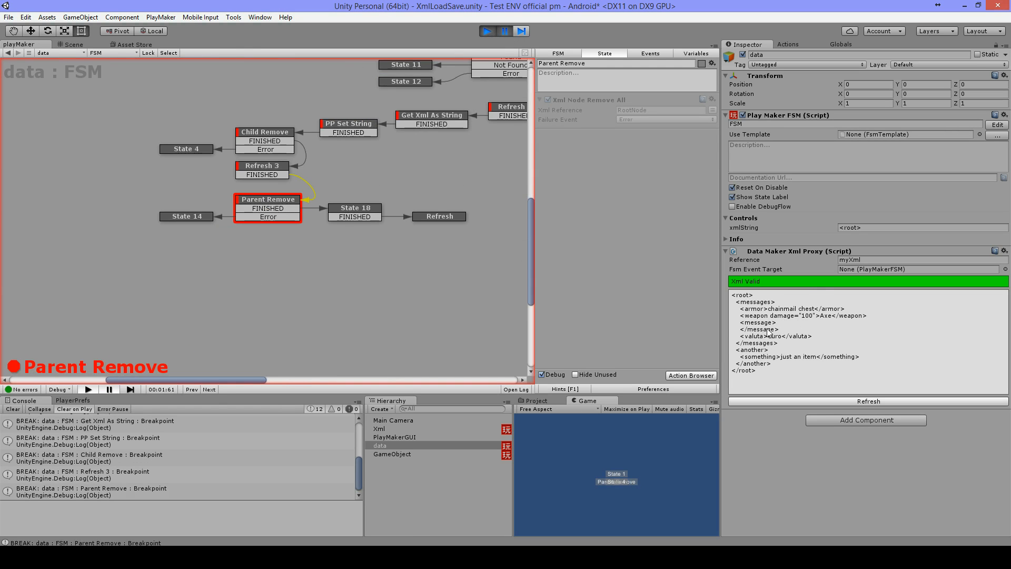
pyautogui.moveTo(784, 344)
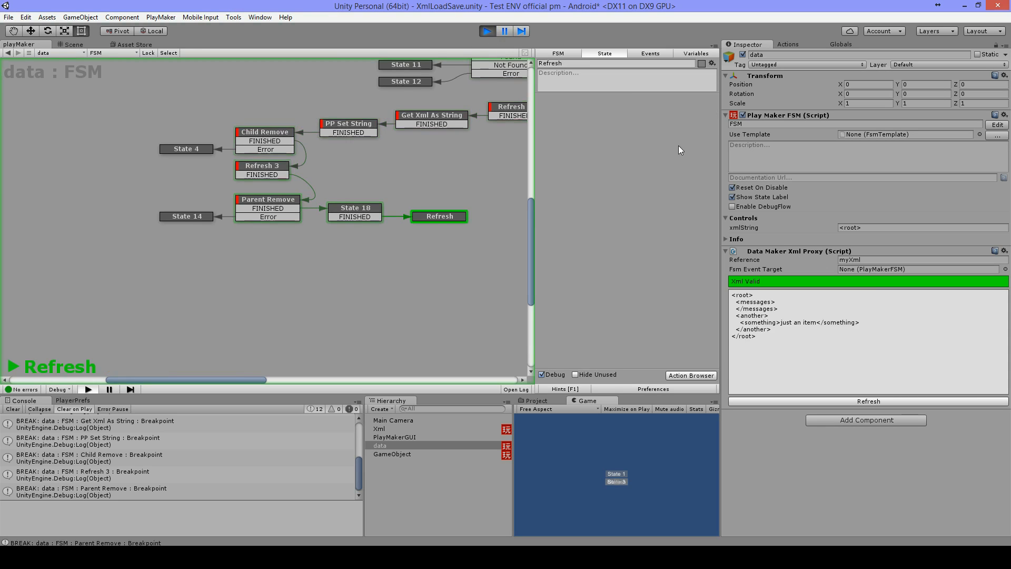
# - Check the emptied <messages> node in the Xml Proxy, then exit play mode
pyautogui.click(267, 199)
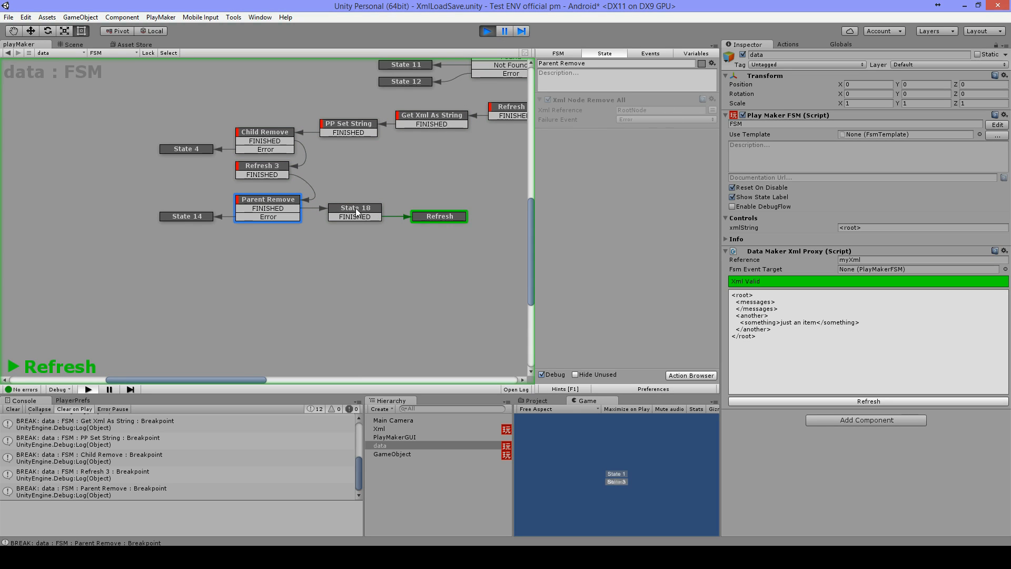
pyautogui.moveTo(768, 314)
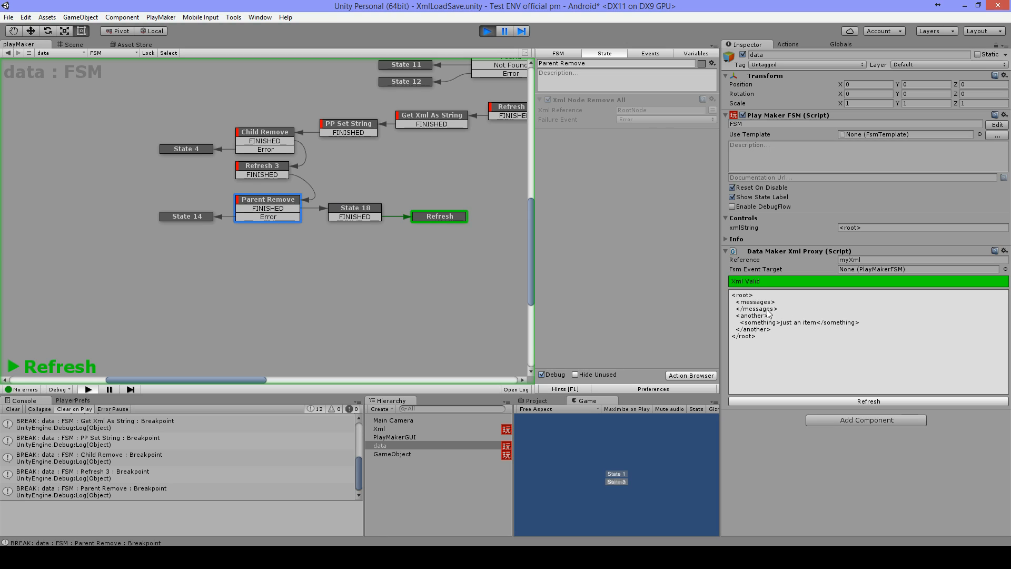
pyautogui.moveTo(789, 309)
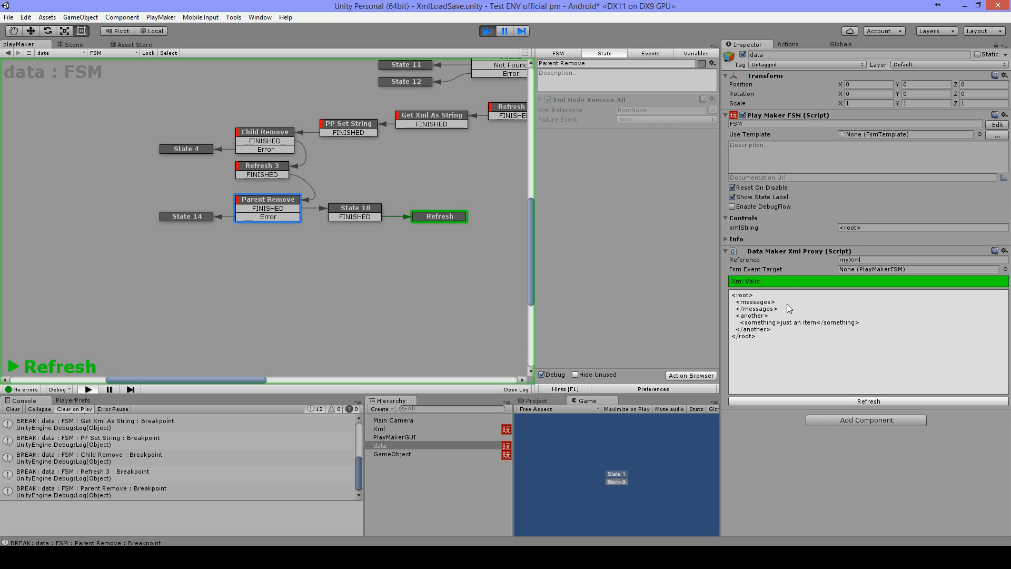
pyautogui.moveTo(772, 310)
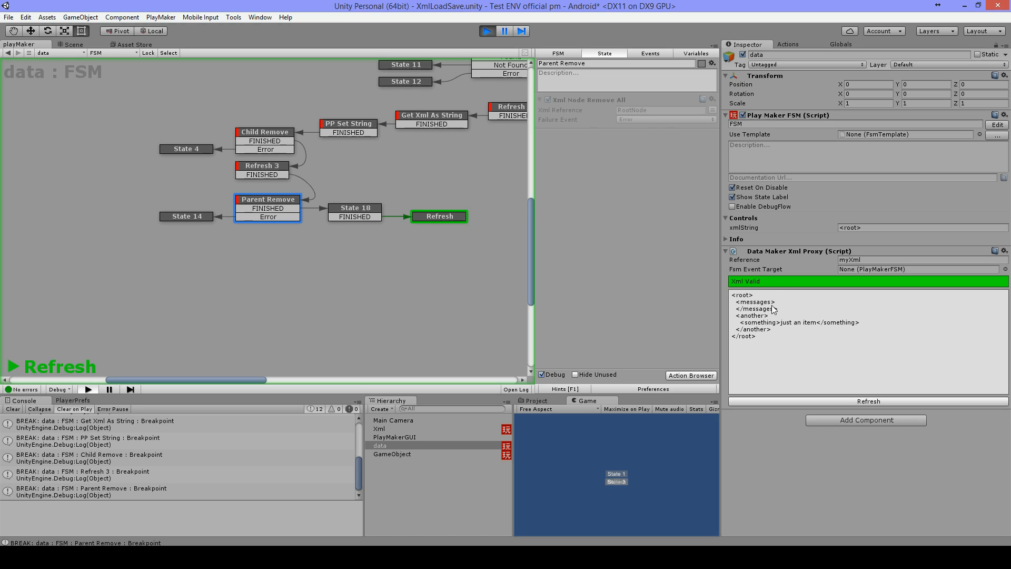
pyautogui.click(487, 30)
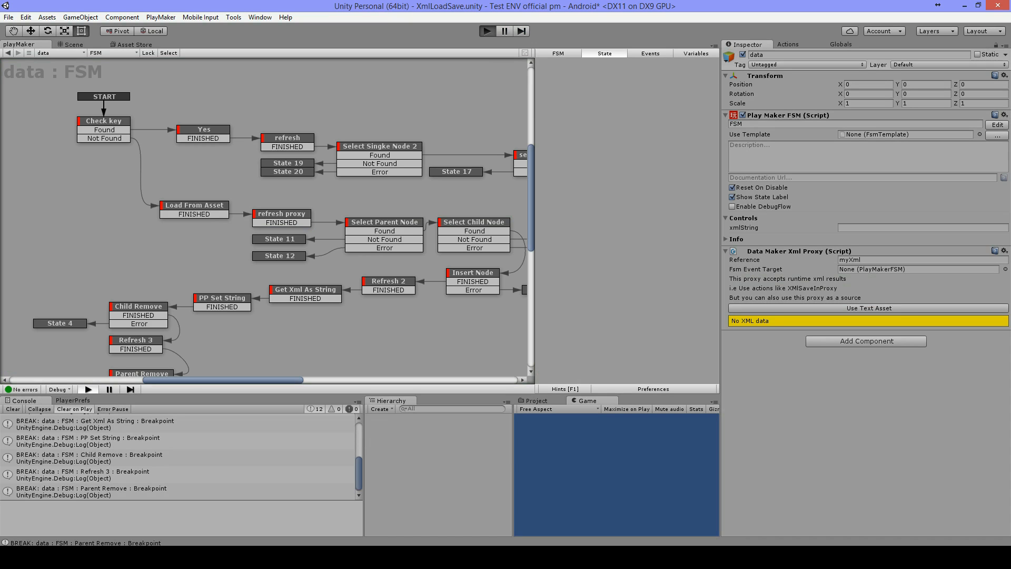
# - Re-enter play mode so Check key finds the PlayerPrefs key and breaks at Yes
pyautogui.click(486, 31)
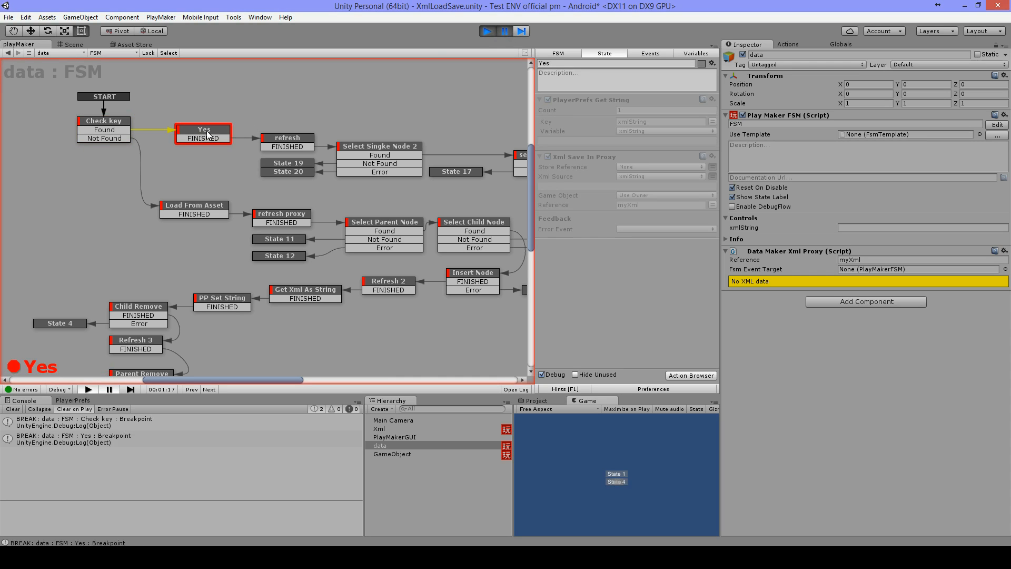
pyautogui.moveTo(707, 219)
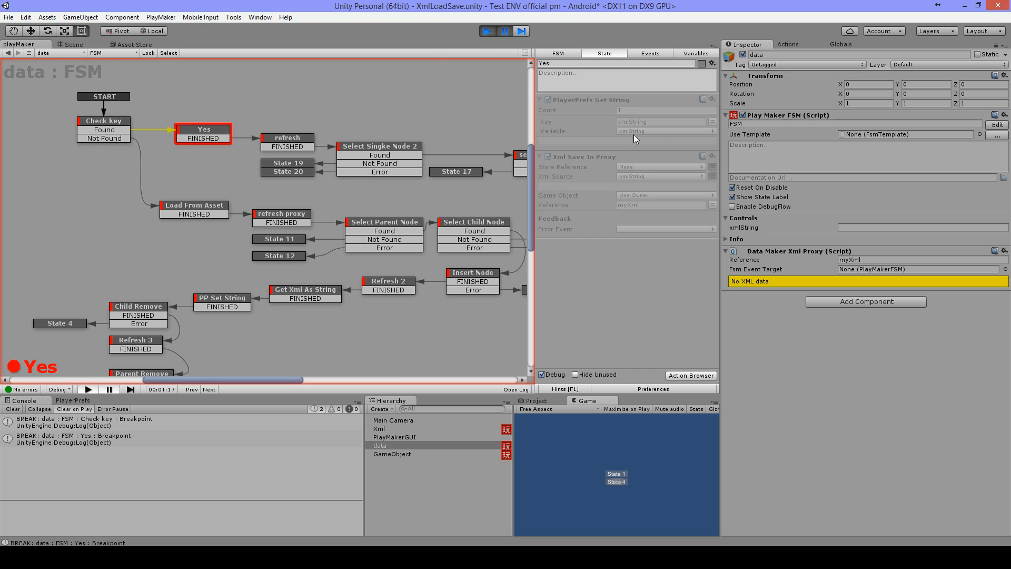
pyautogui.moveTo(652, 159)
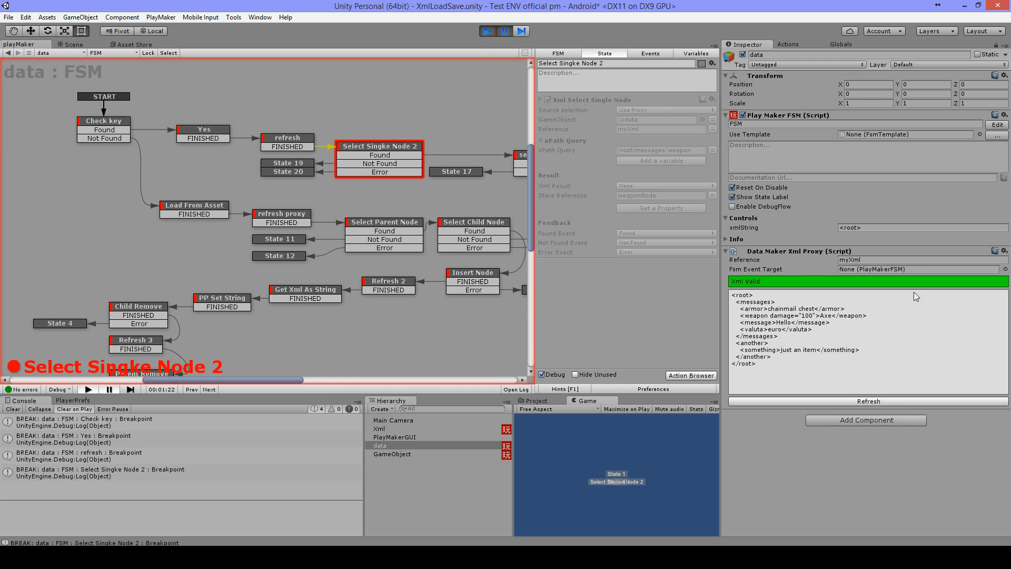
pyautogui.moveTo(796, 351)
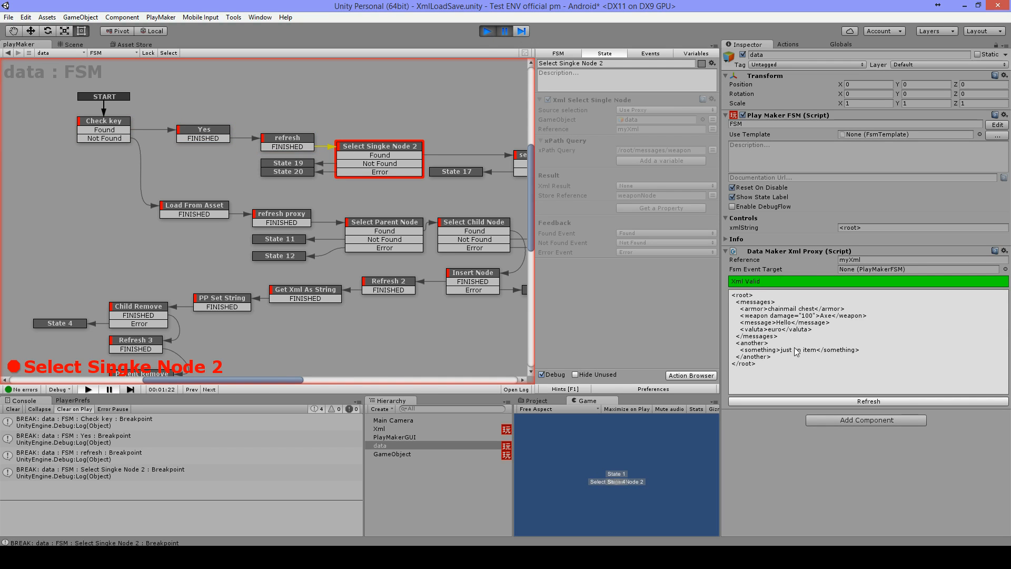
pyautogui.moveTo(848, 326)
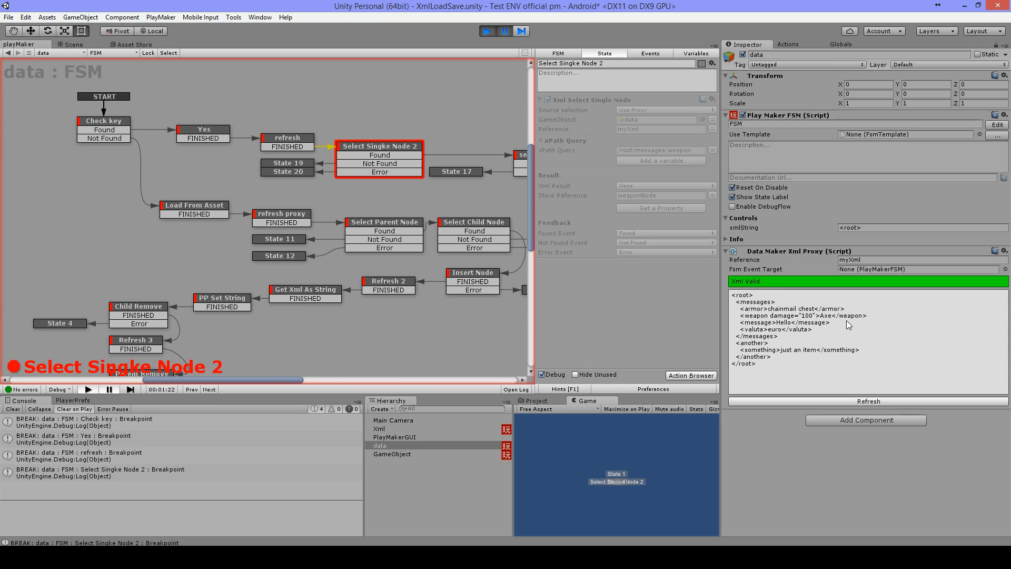
pyautogui.moveTo(979, 393)
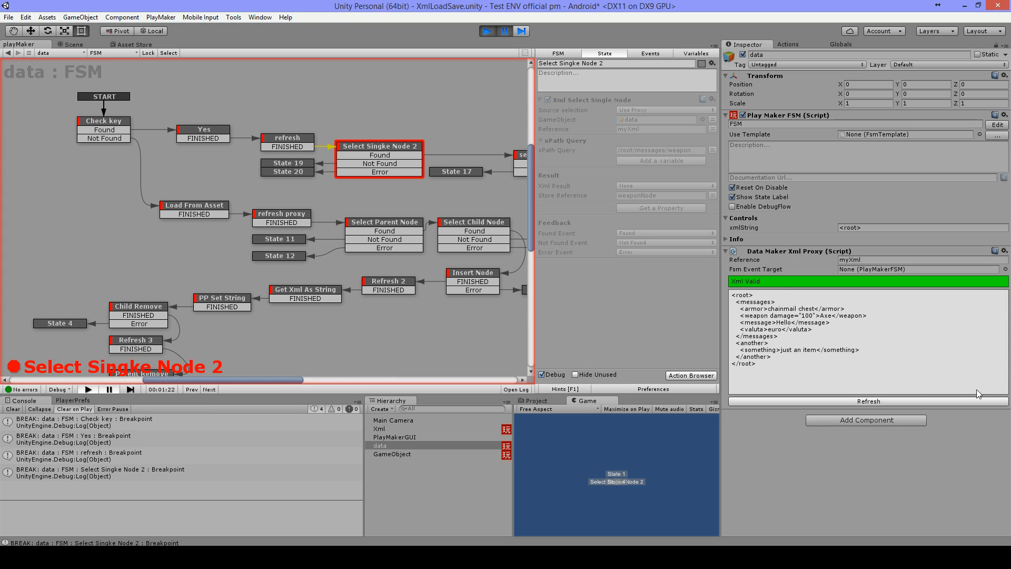
pyautogui.moveTo(827, 327)
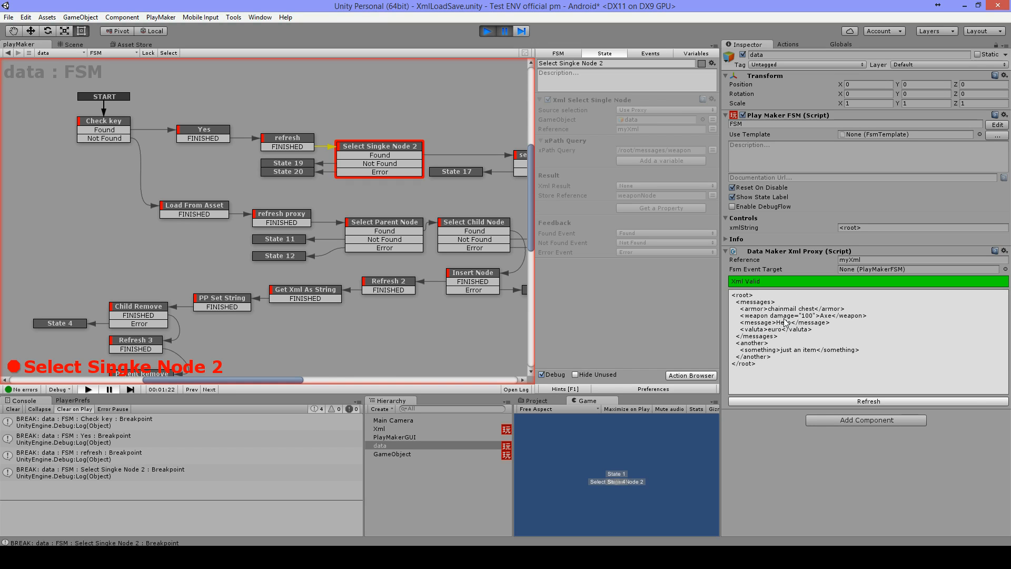
pyautogui.moveTo(804, 322)
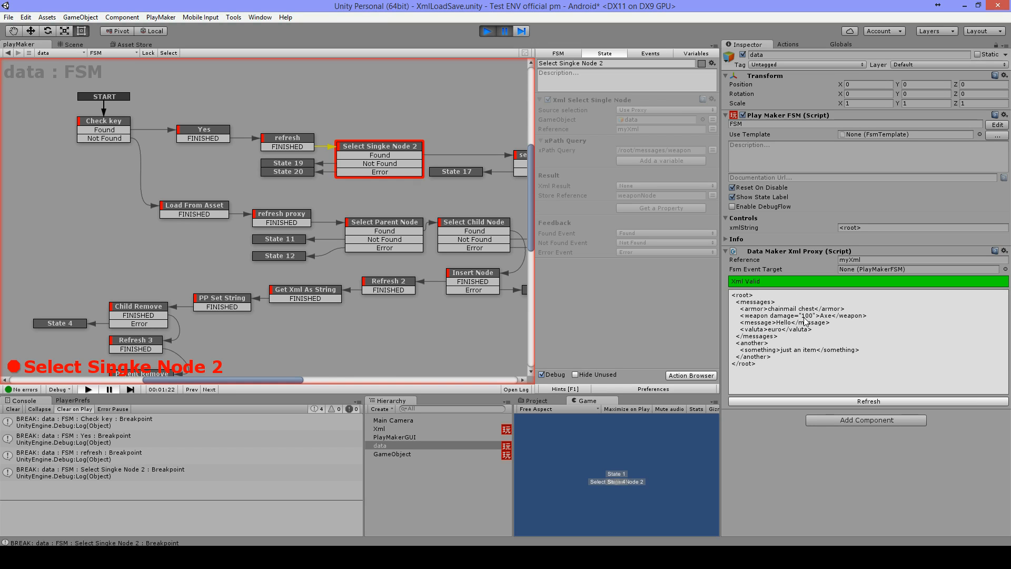
pyautogui.moveTo(807, 322)
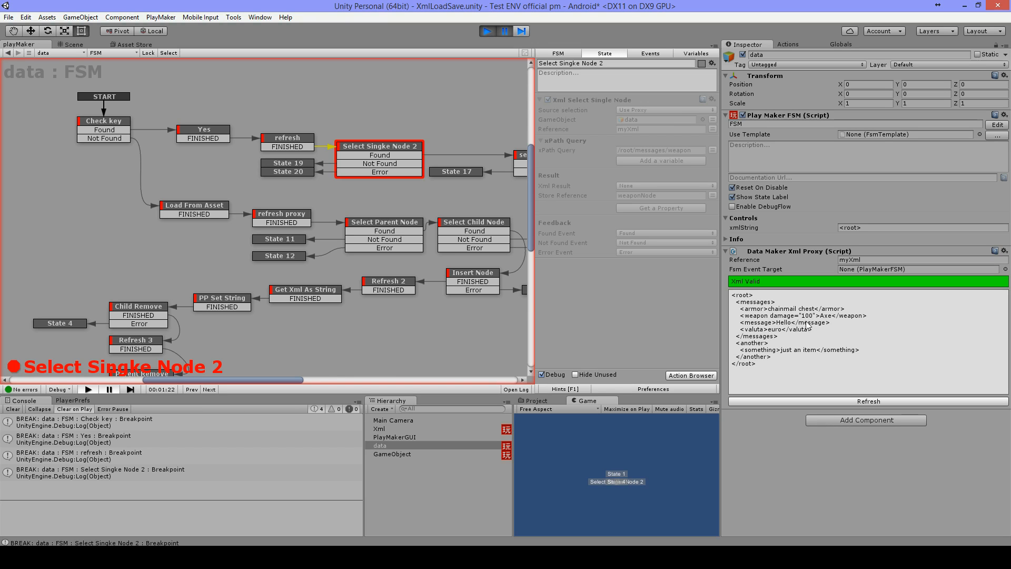
pyautogui.moveTo(387, 169)
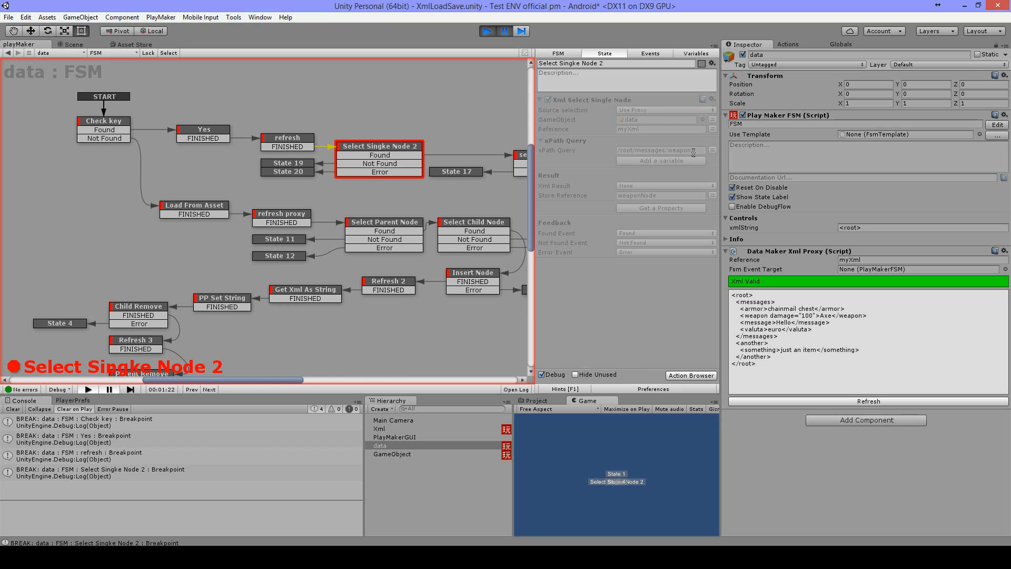
# - Inspect the /root/messages/weapon xPath query and step on to set node properties
pyautogui.click(657, 150)
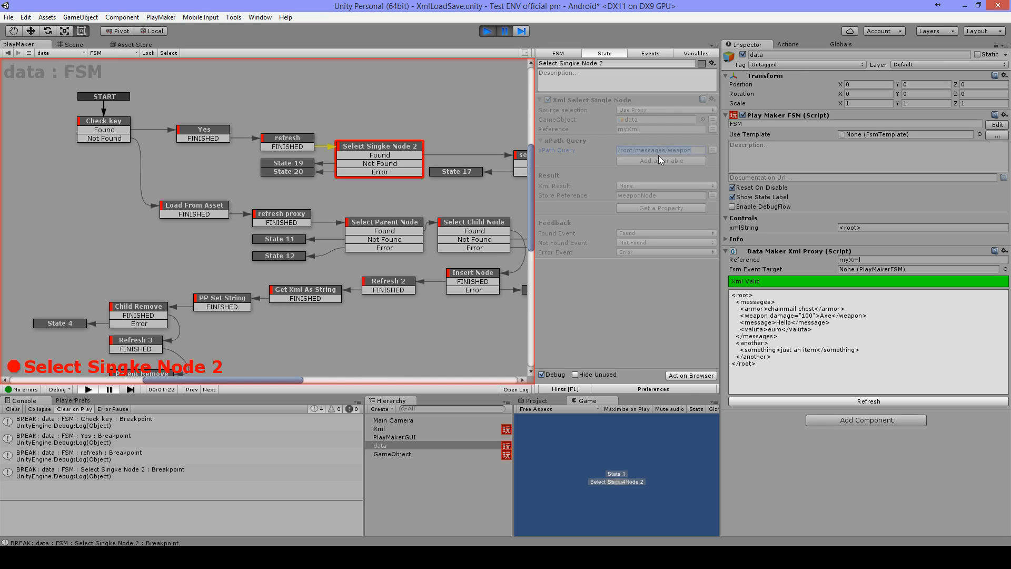
pyautogui.moveTo(771, 323)
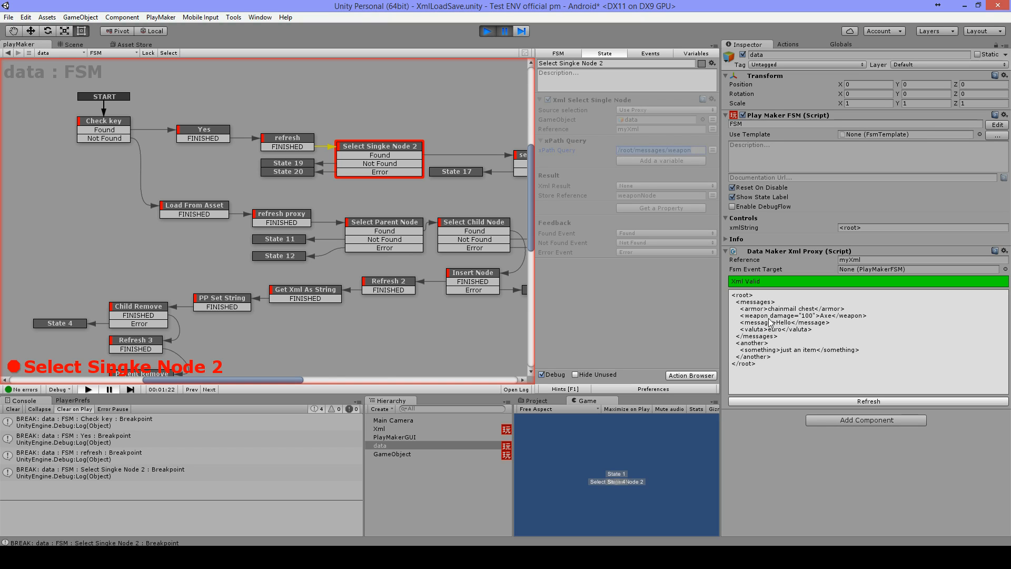
pyautogui.click(503, 31)
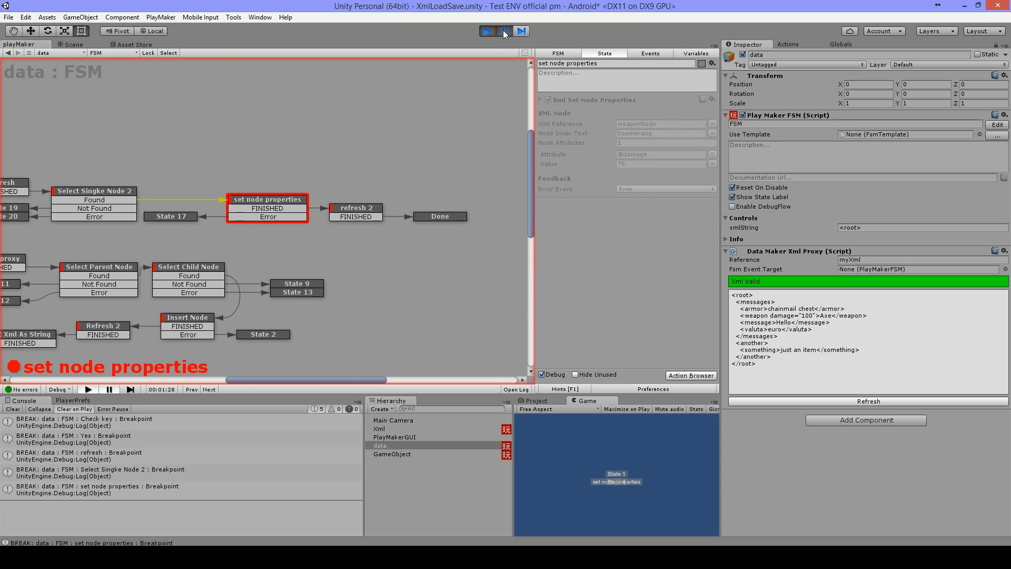
# - Resume the FSM so the weapon node becomes boomerang with damage 75 and Done is reached
pyautogui.click(504, 31)
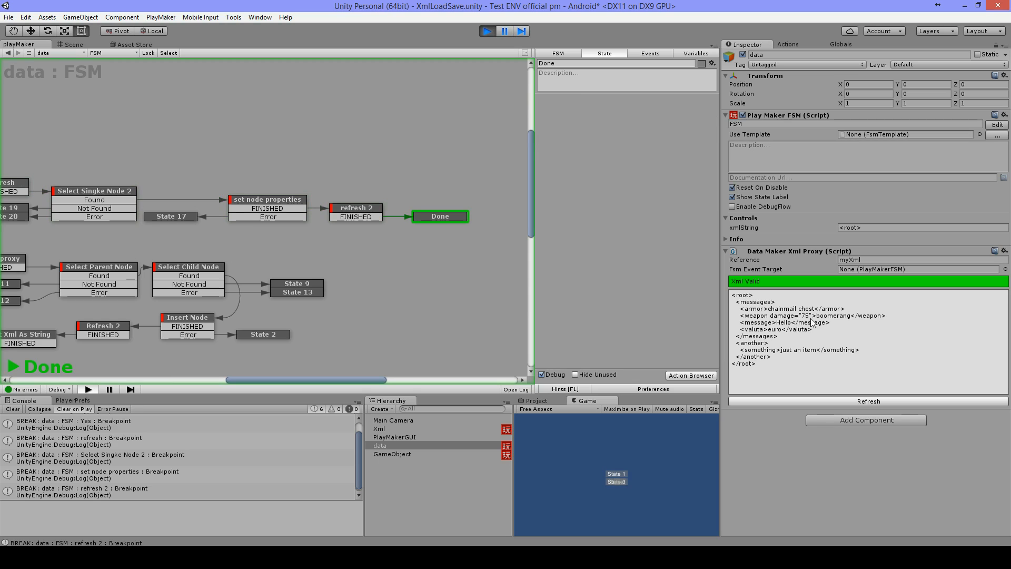
pyautogui.moveTo(851, 321)
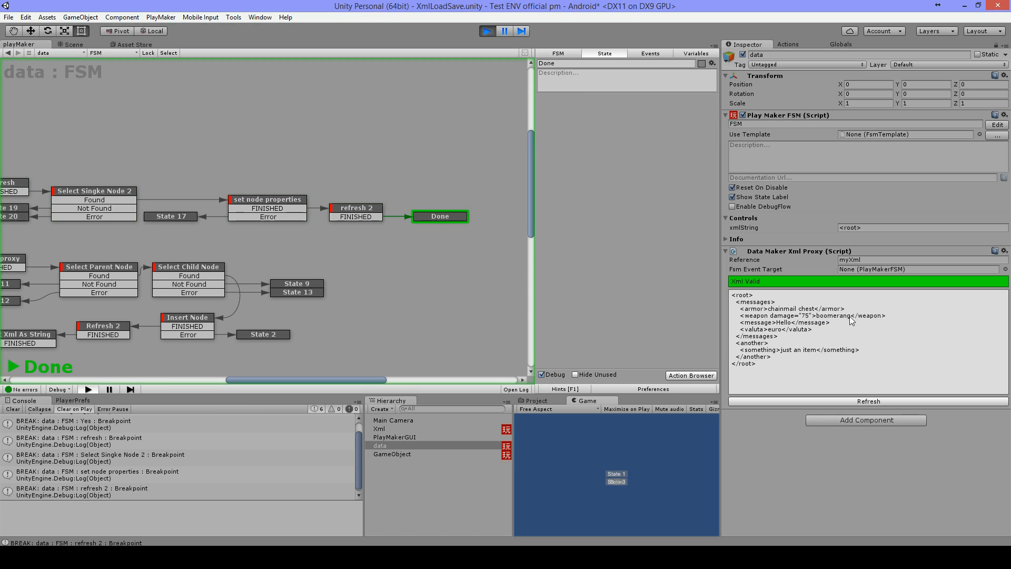
pyautogui.moveTo(854, 356)
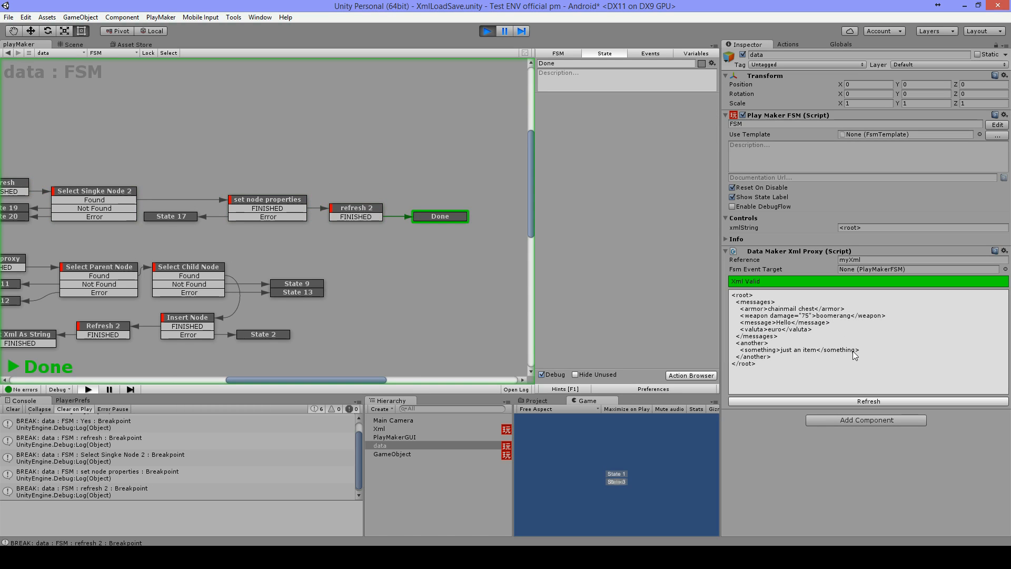
pyautogui.moveTo(650, 181)
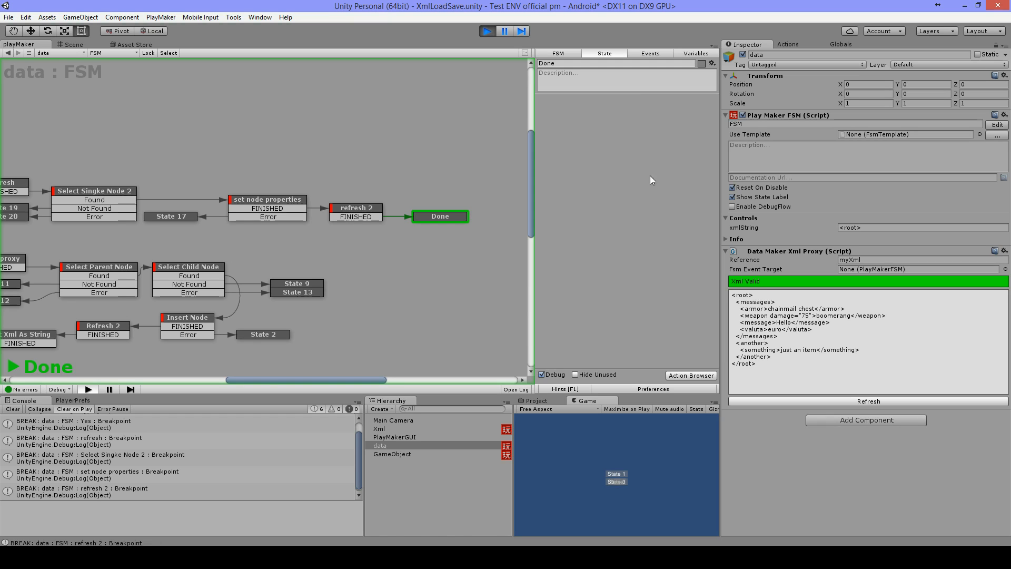
pyautogui.moveTo(844, 356)
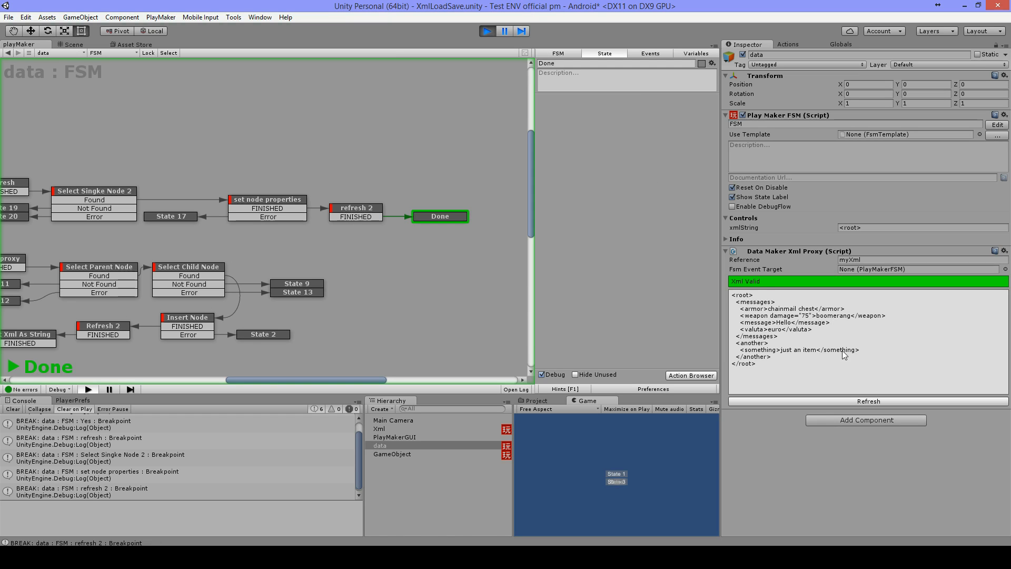
pyautogui.moveTo(742, 227)
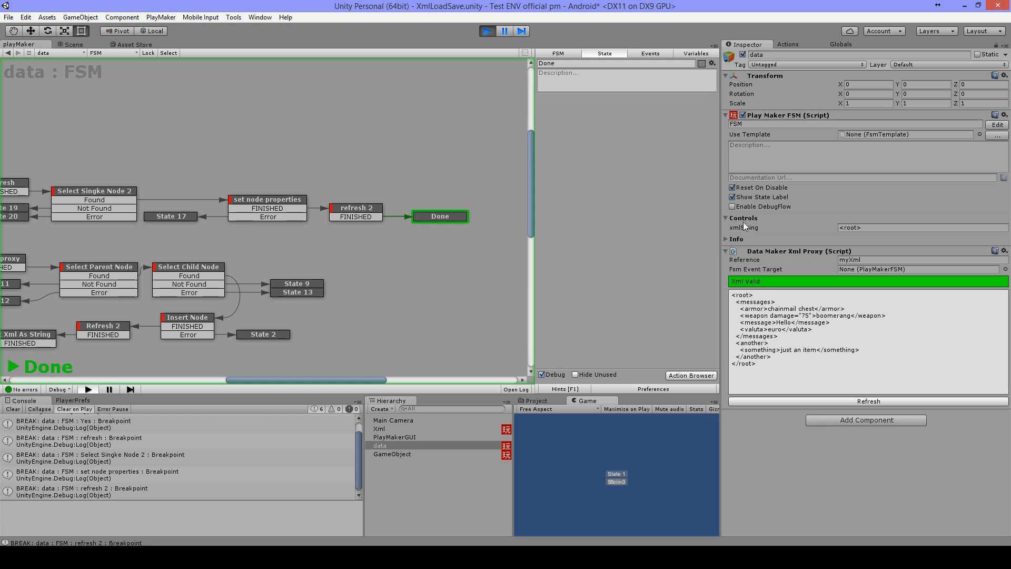
pyautogui.moveTo(832, 354)
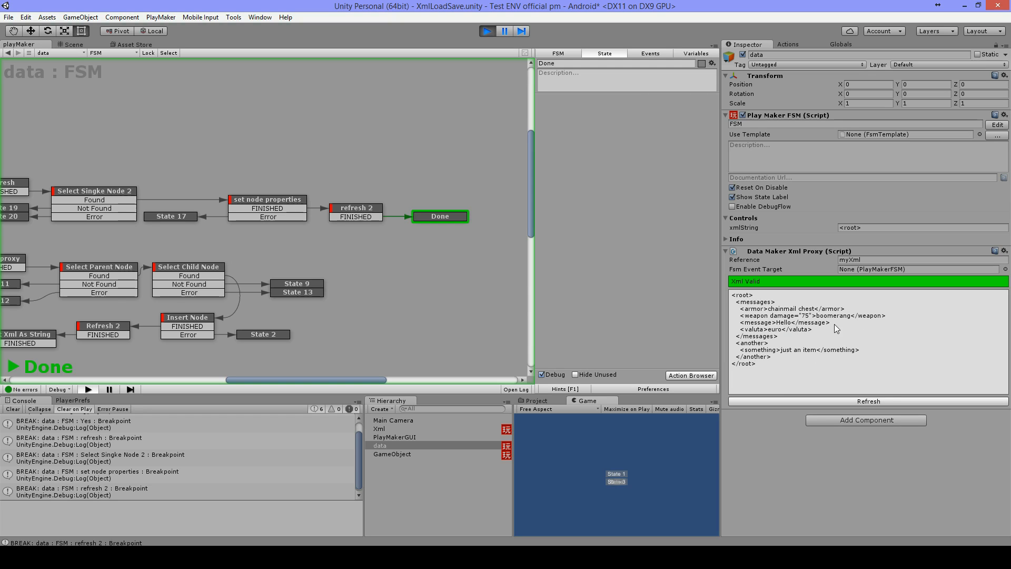
pyautogui.moveTo(857, 391)
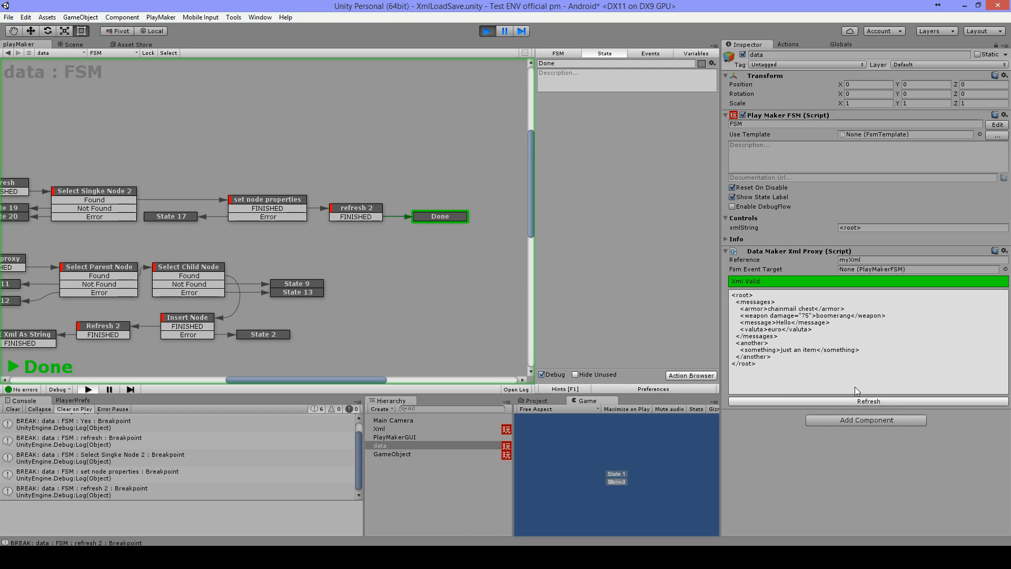